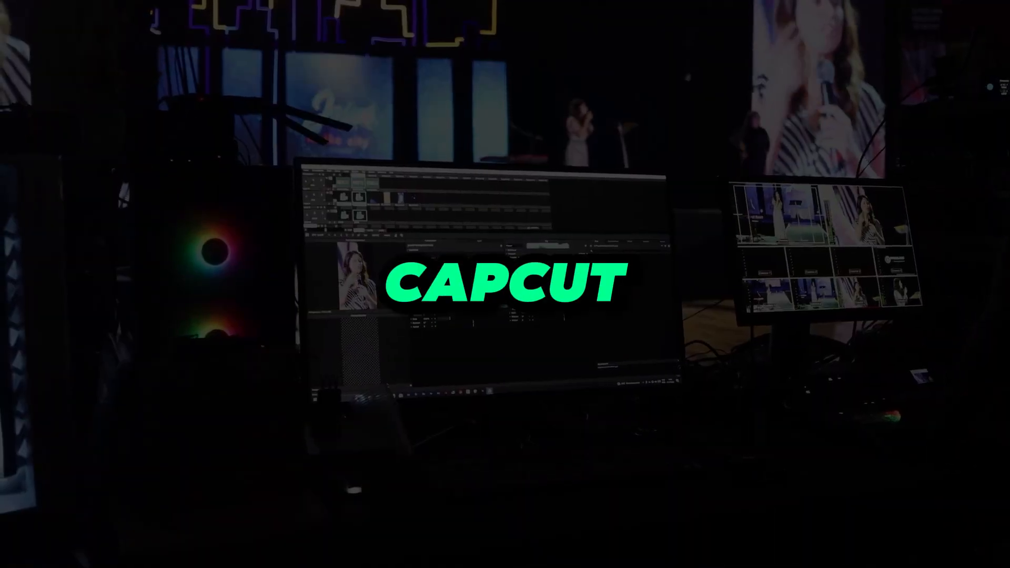
Start a new, empty project from the CapCut home screen
left_click(370, 548)
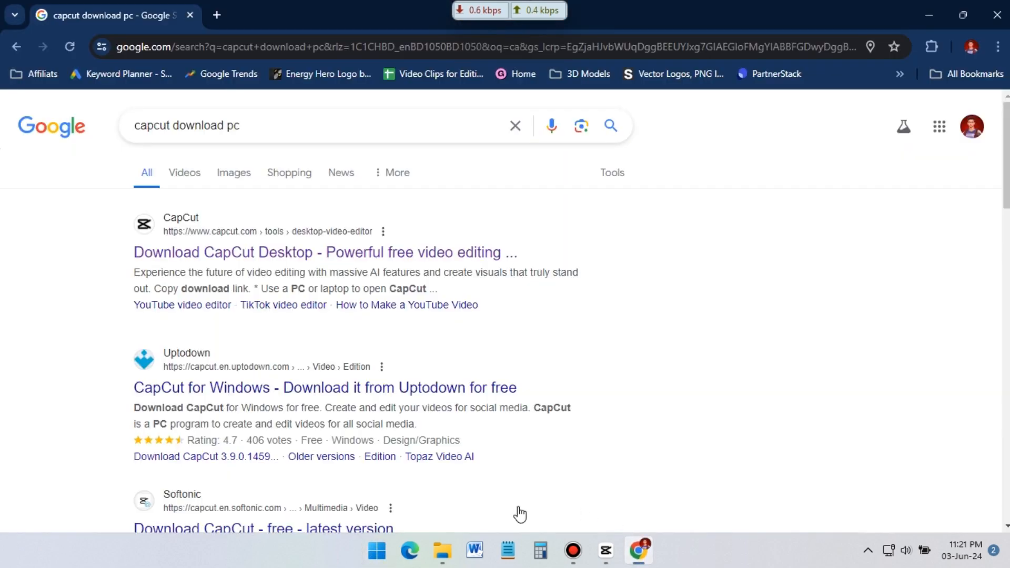
left_click(295, 125)
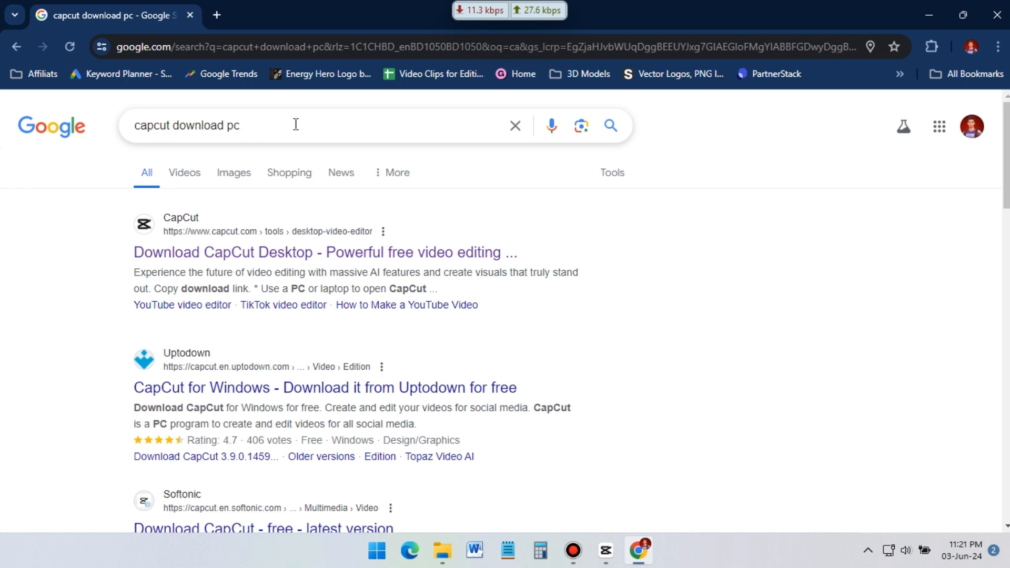
left_click(296, 125)
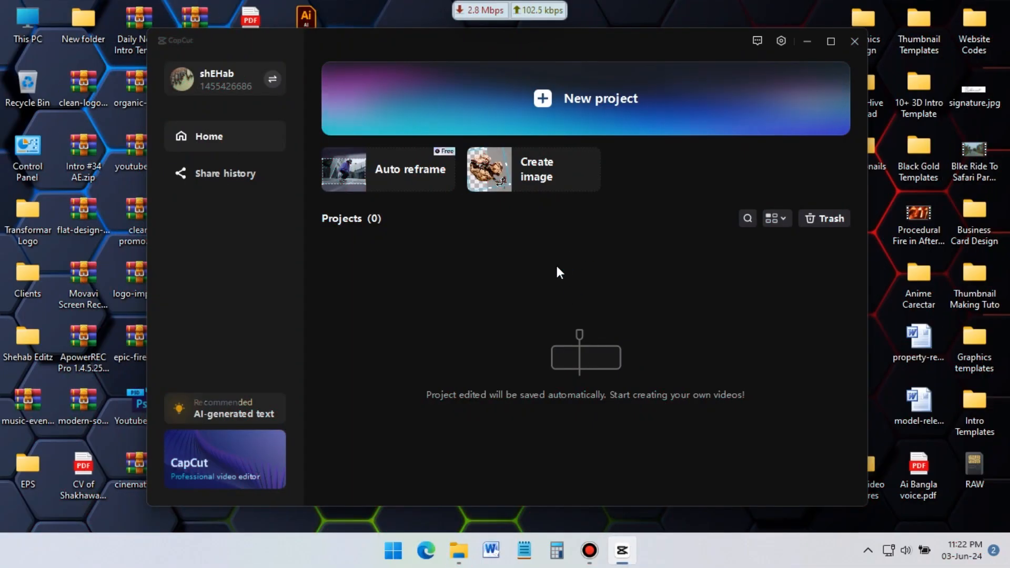
mouse_move(772, 197)
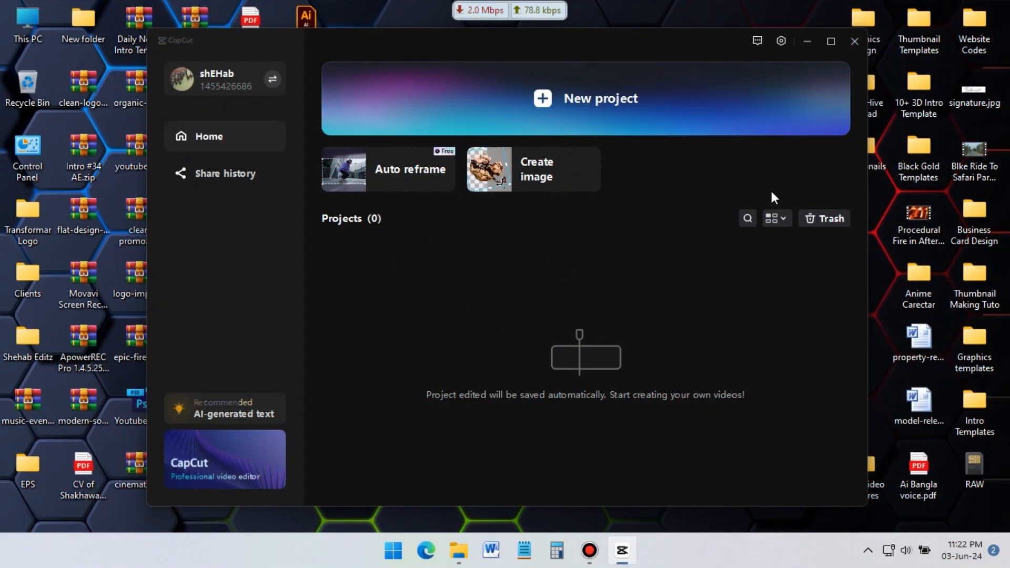
mouse_move(593, 150)
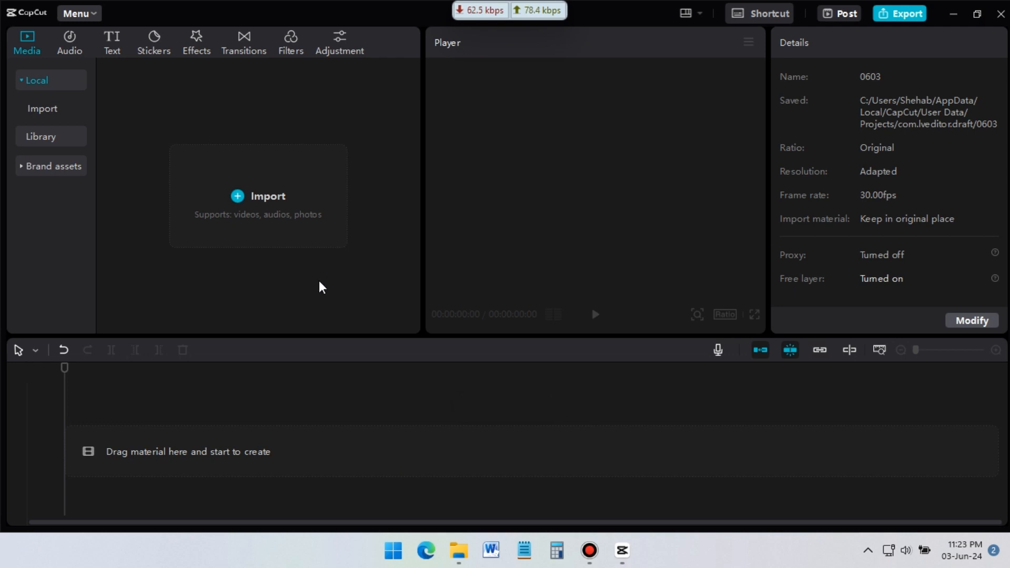
mouse_move(72, 56)
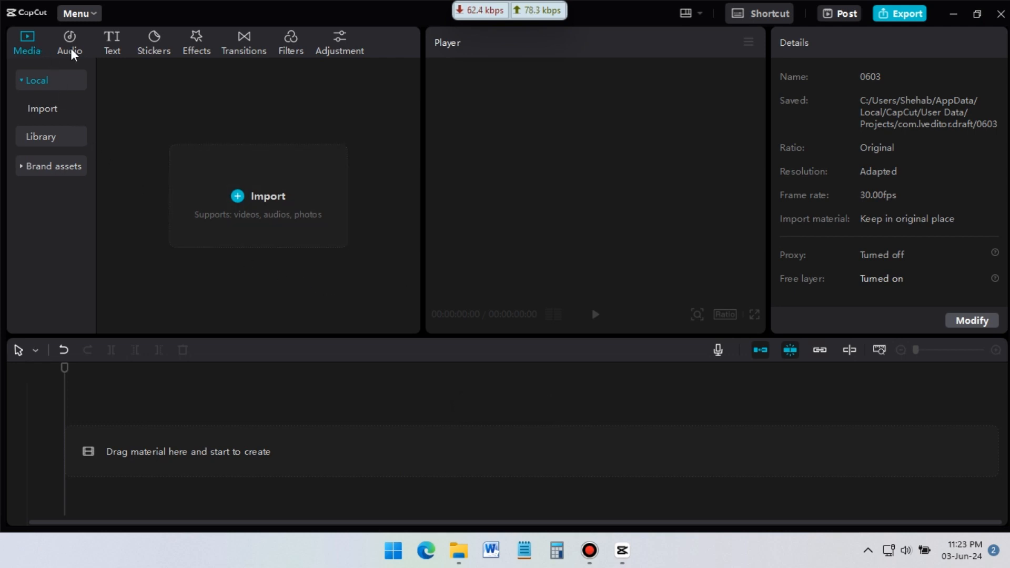
mouse_move(197, 57)
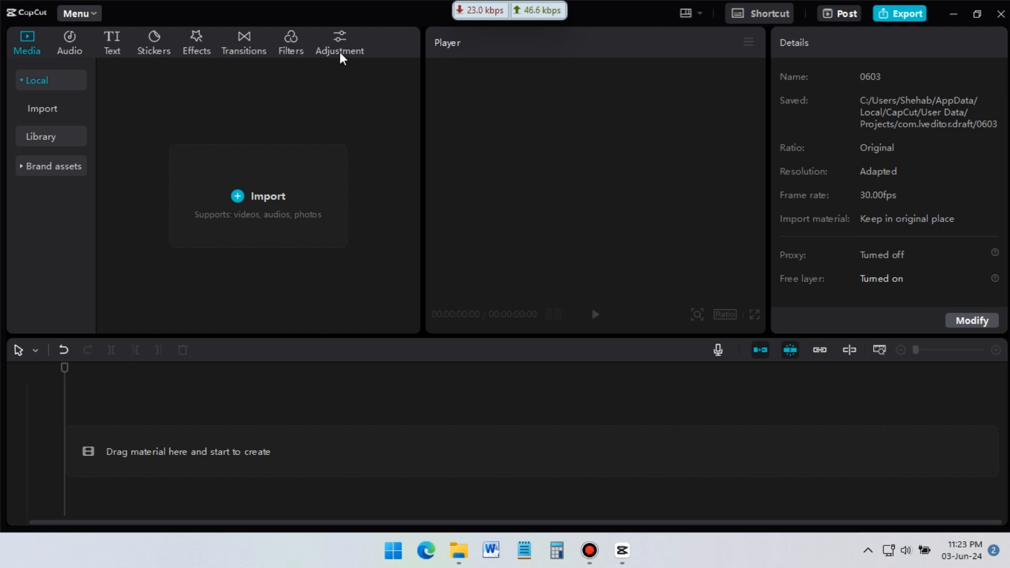
mouse_move(349, 103)
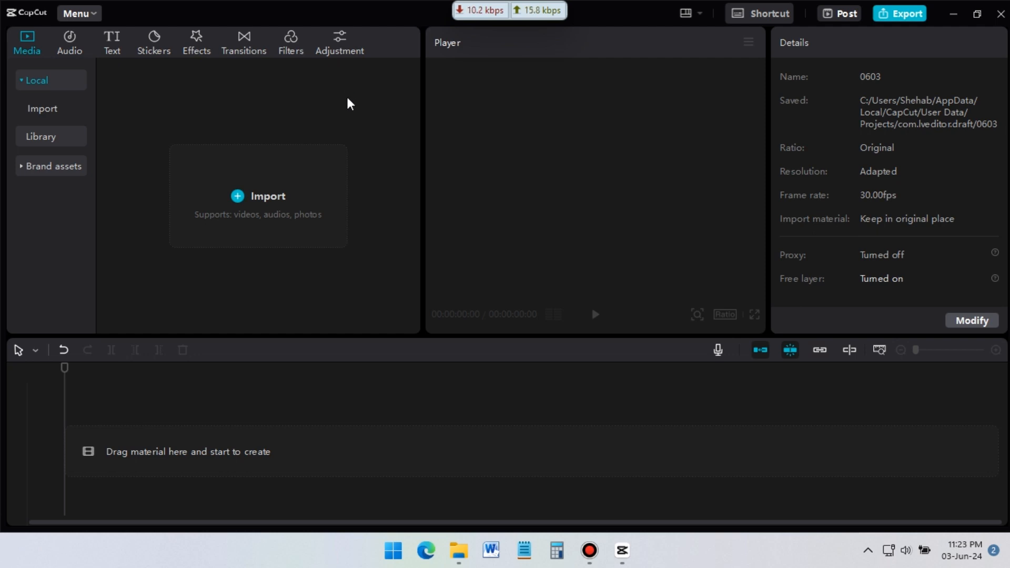
mouse_move(71, 130)
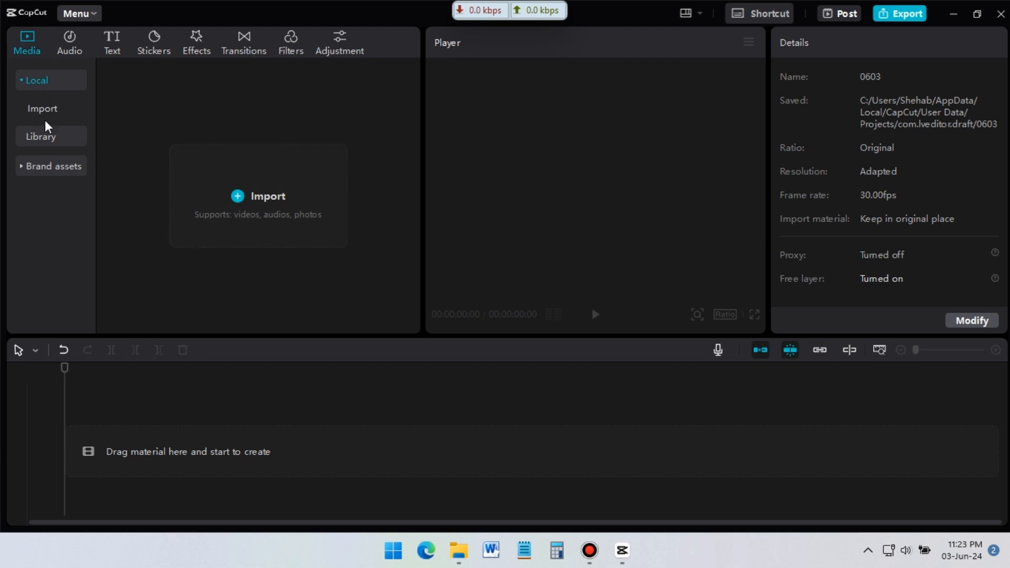
mouse_move(46, 179)
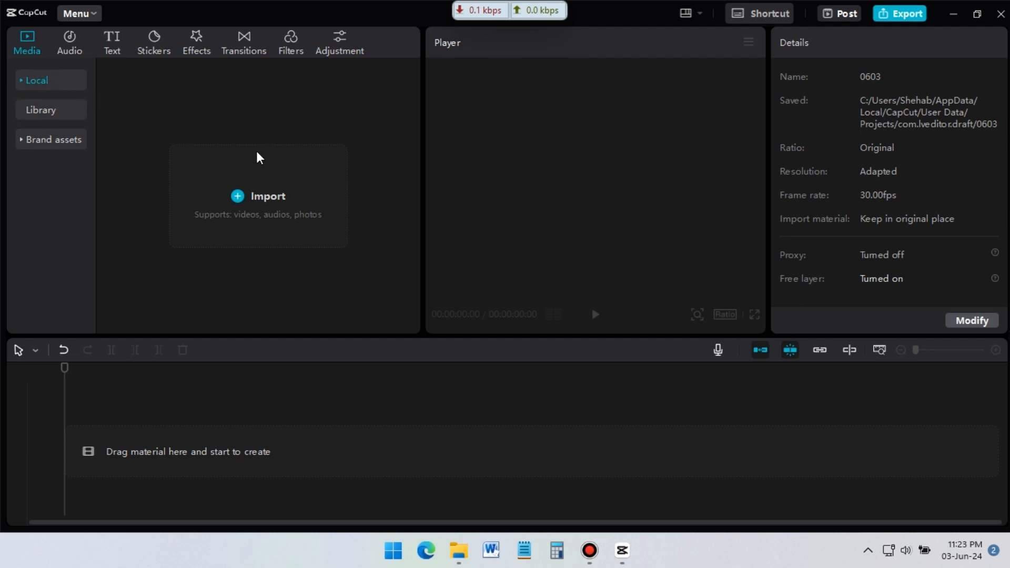
left_click(40, 110)
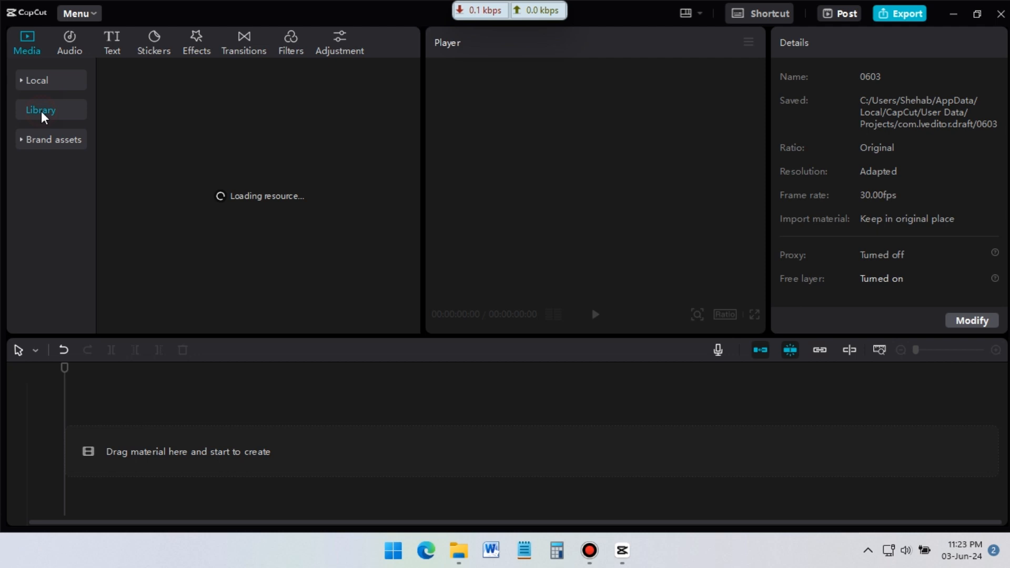
left_click(40, 109)
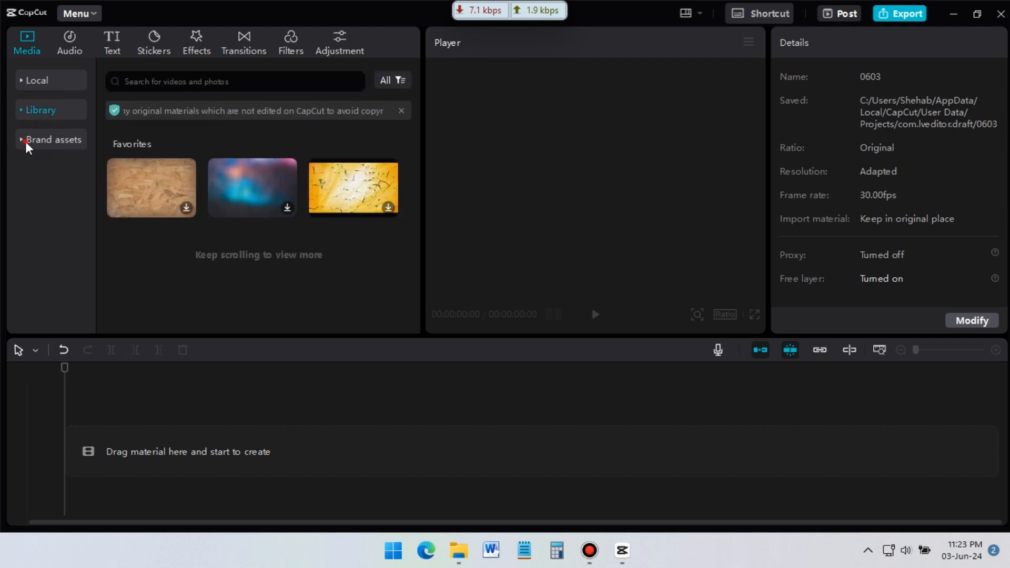
left_click(53, 139)
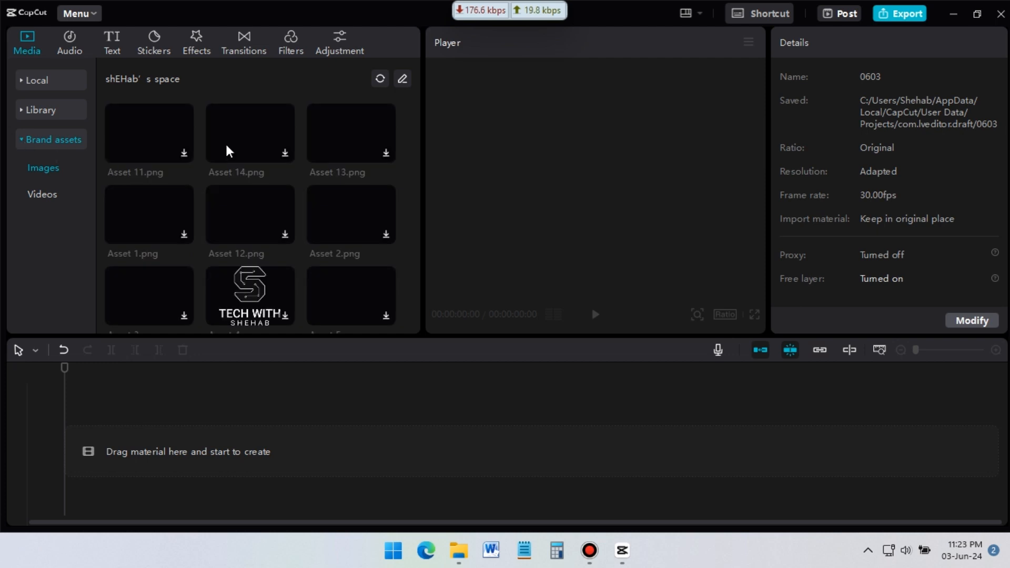
left_click(34, 80)
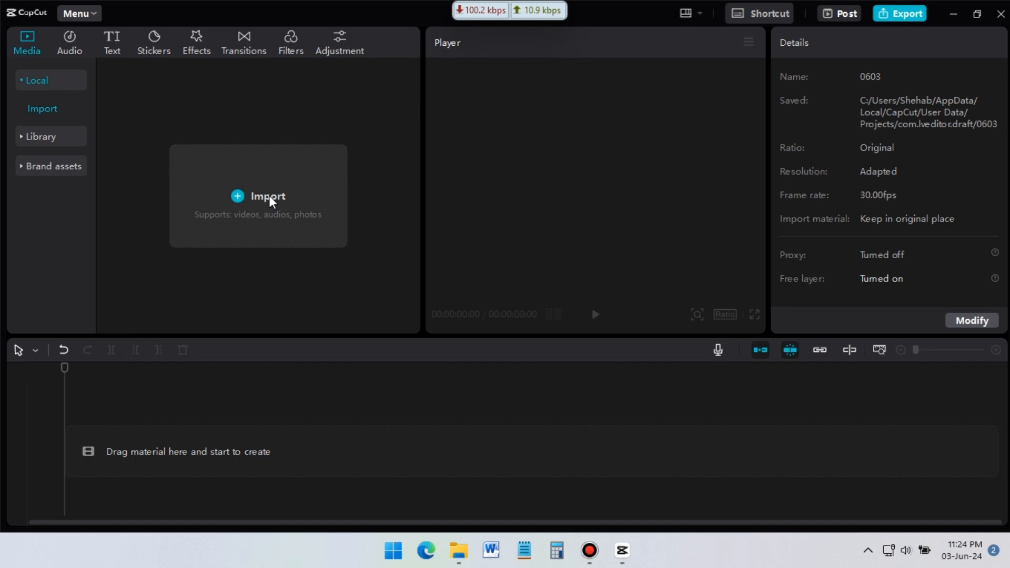
Import the skater and seaside-phone video clips into local media
left_click(267, 196)
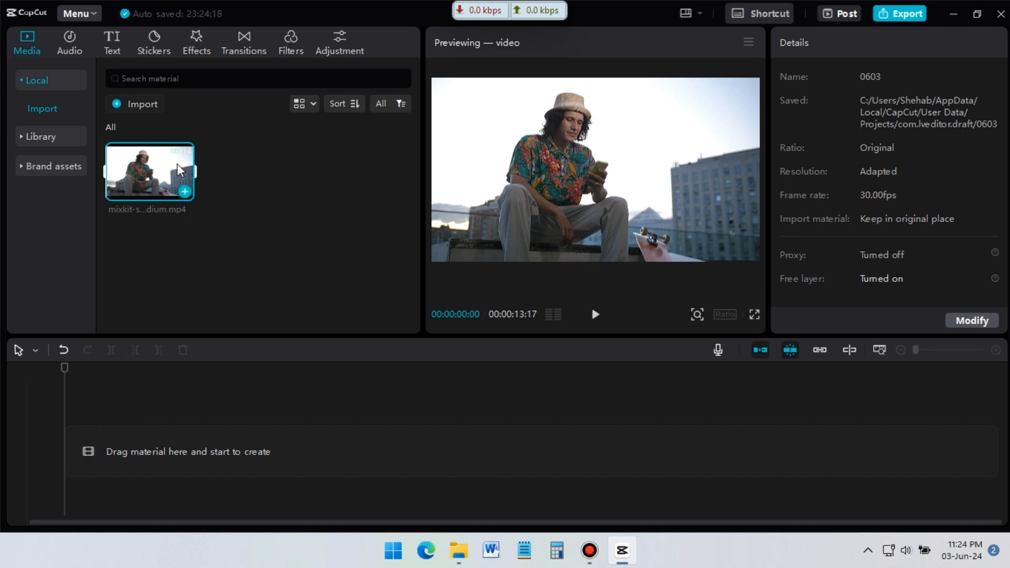
mouse_move(459, 552)
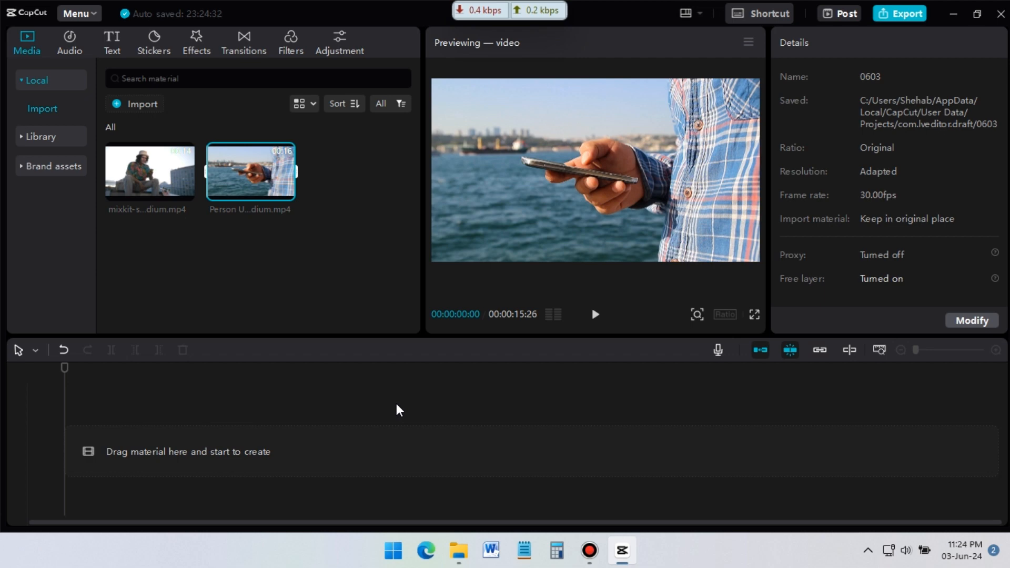
mouse_move(73, 382)
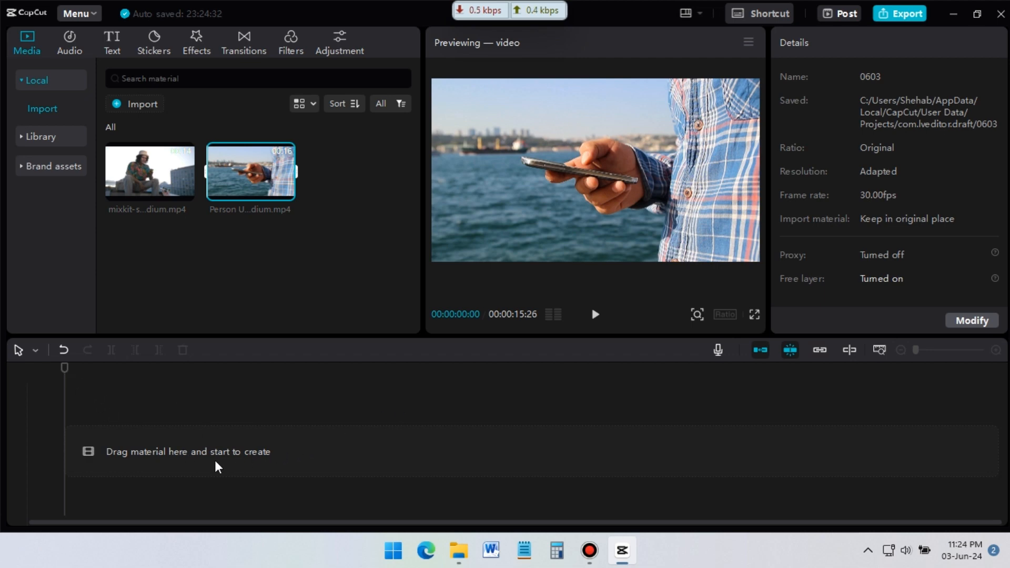
mouse_move(160, 177)
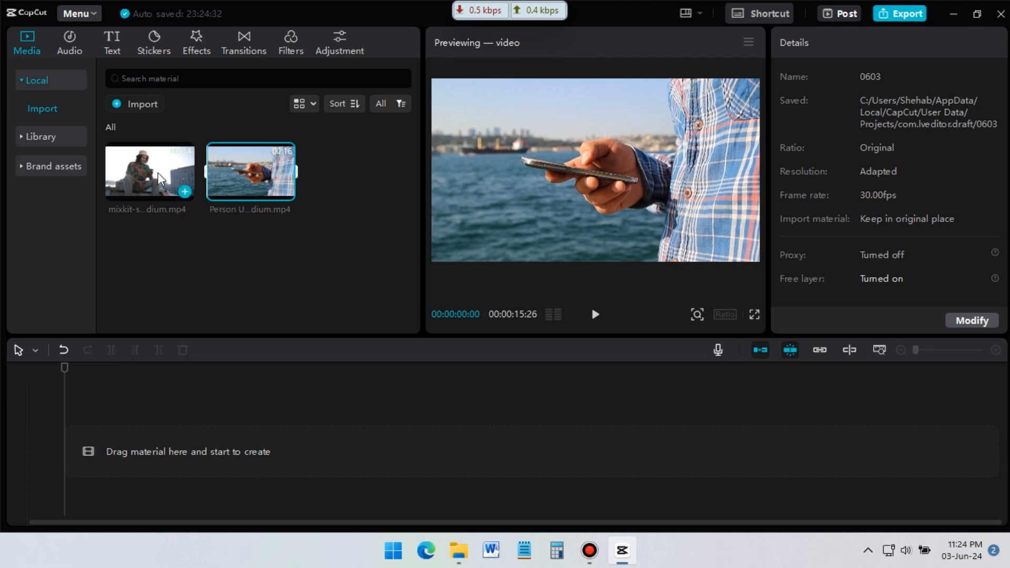
Place the skater clip on the main video track as the first clip
left_click(149, 172)
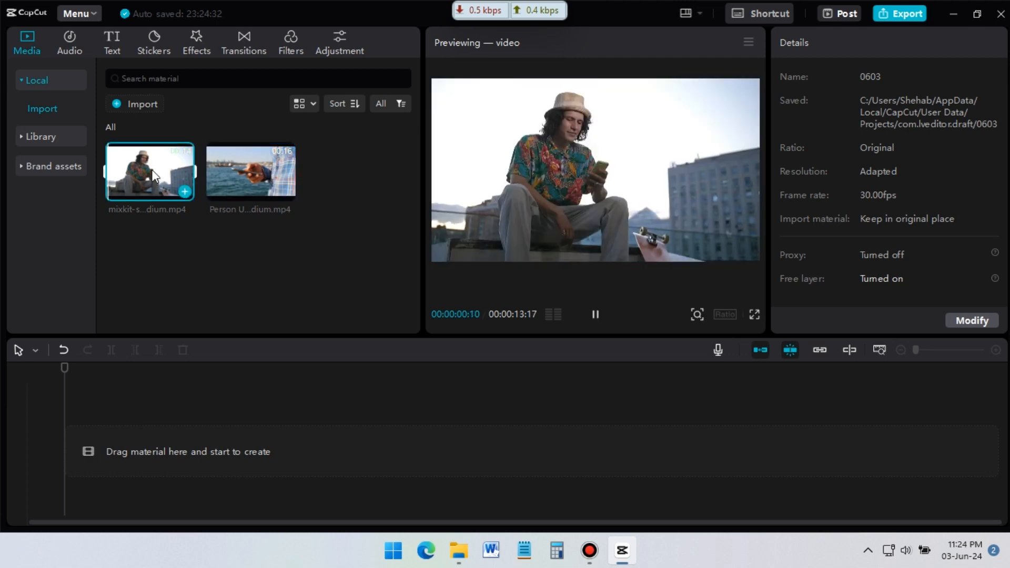
left_click_drag(149, 169, 133, 438)
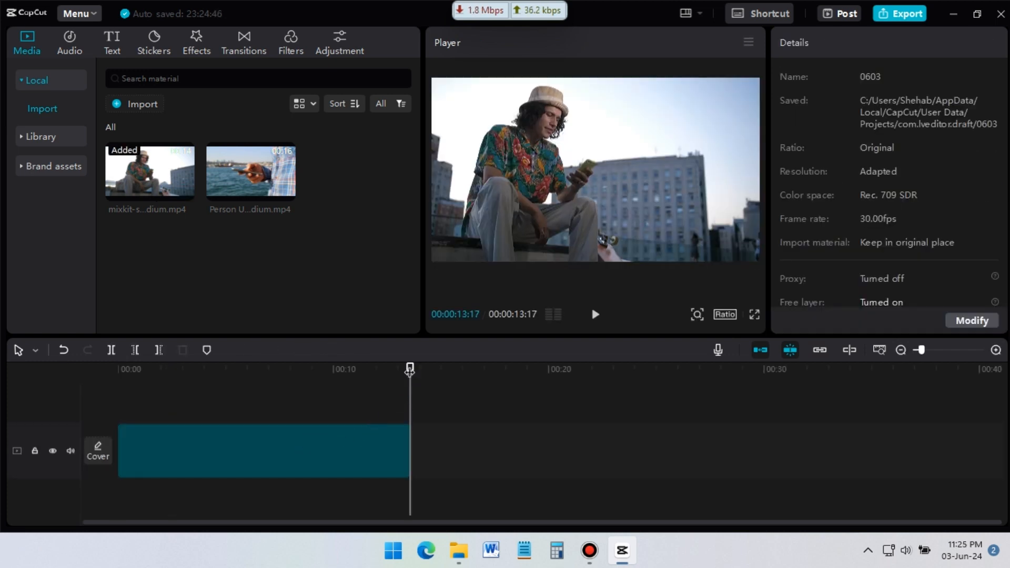
left_click(307, 369)
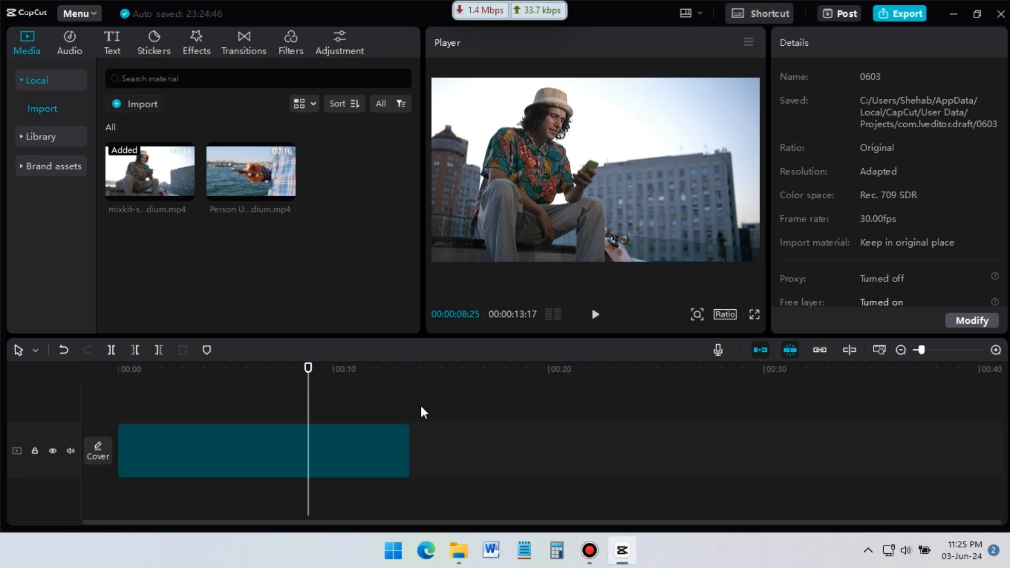
mouse_move(260, 170)
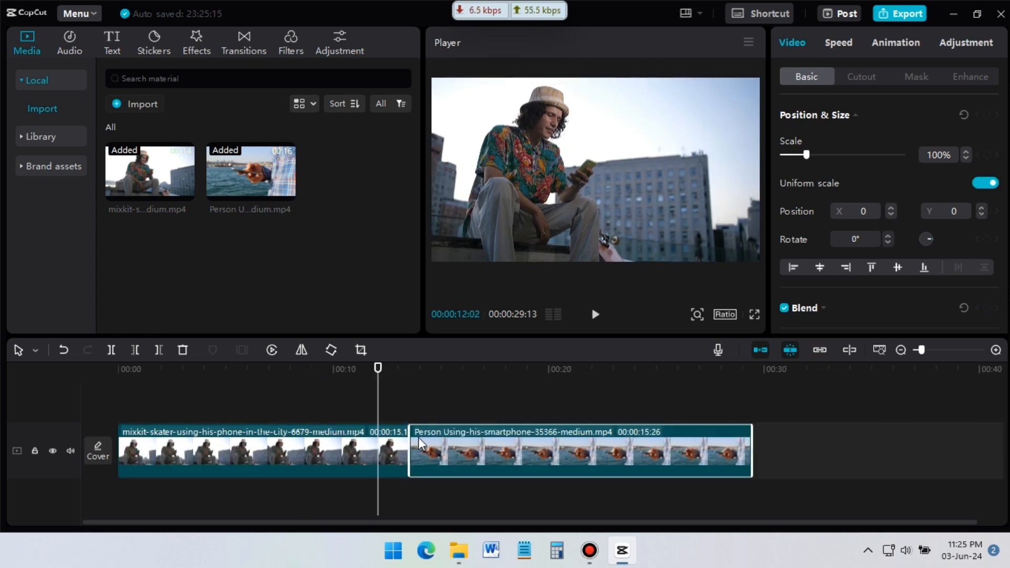
mouse_move(761, 350)
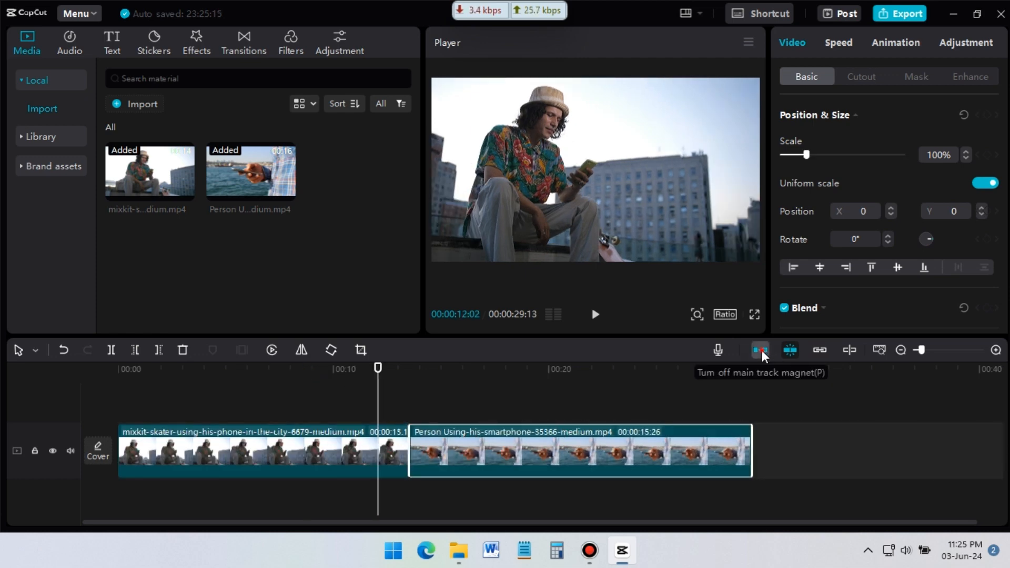
Move the smartphone clip later to leave a gap, then re-enable the main track magnet
left_click_drag(579, 451, 722, 444)
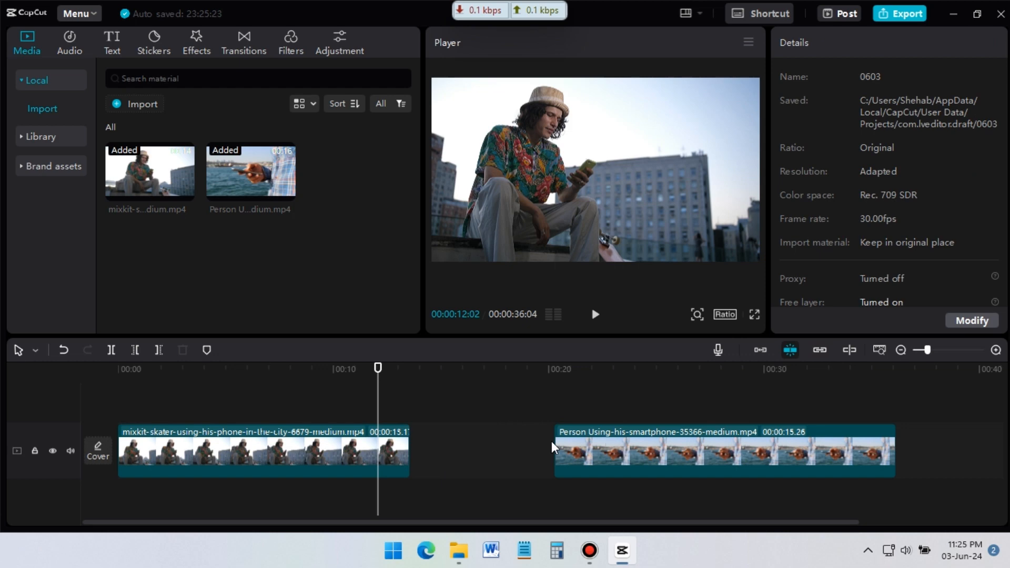
mouse_move(759, 355)
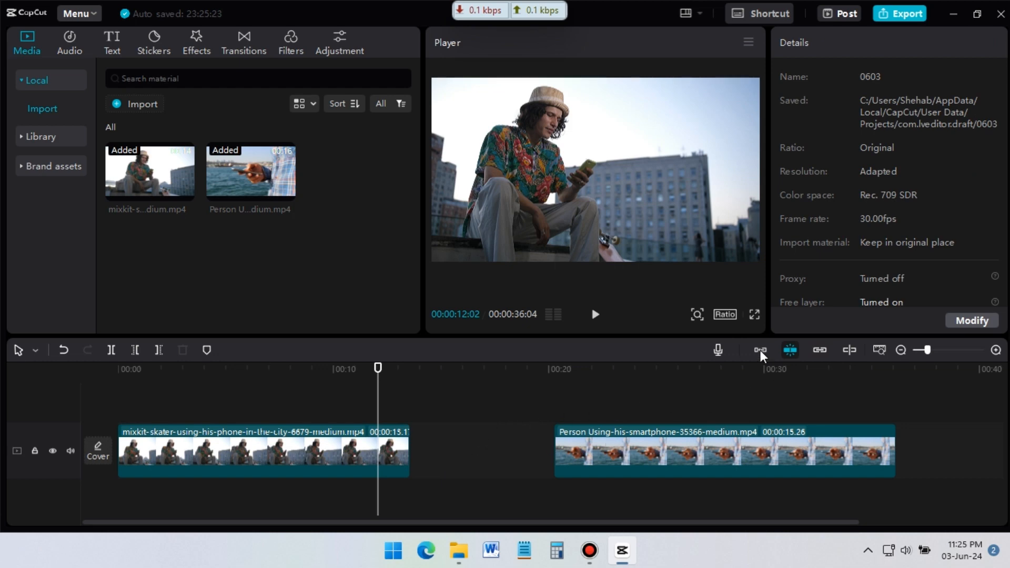
left_click(759, 350)
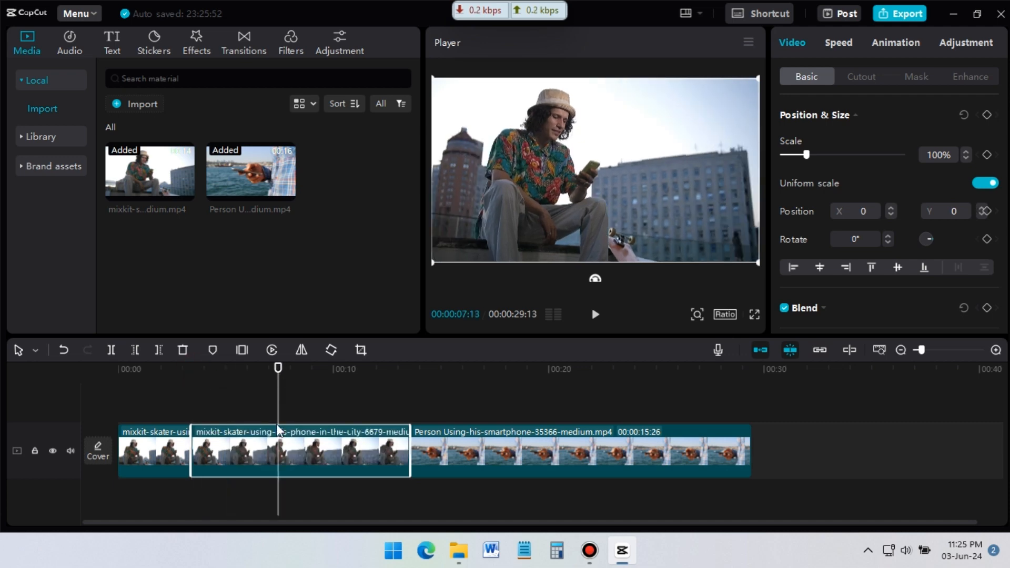
mouse_move(112, 351)
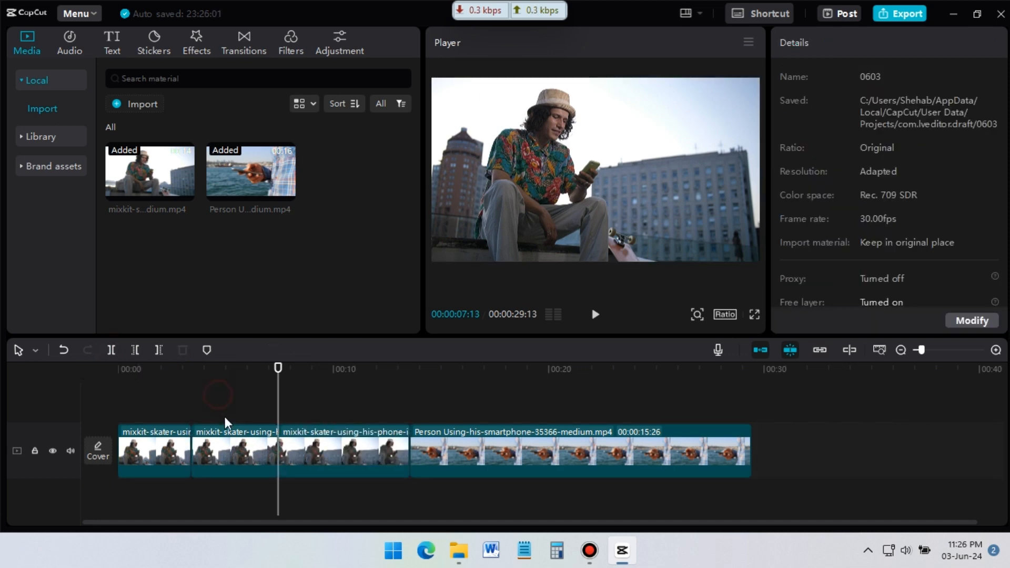
Select the middle skater piece and delete it, shortening the timeline to 00:00:25:12
left_click(234, 461)
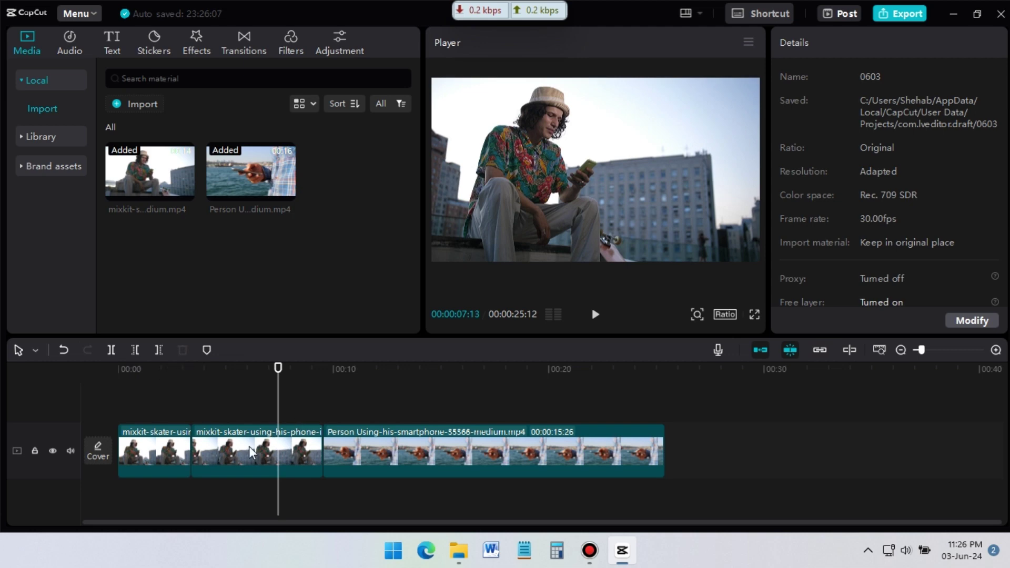
mouse_move(208, 425)
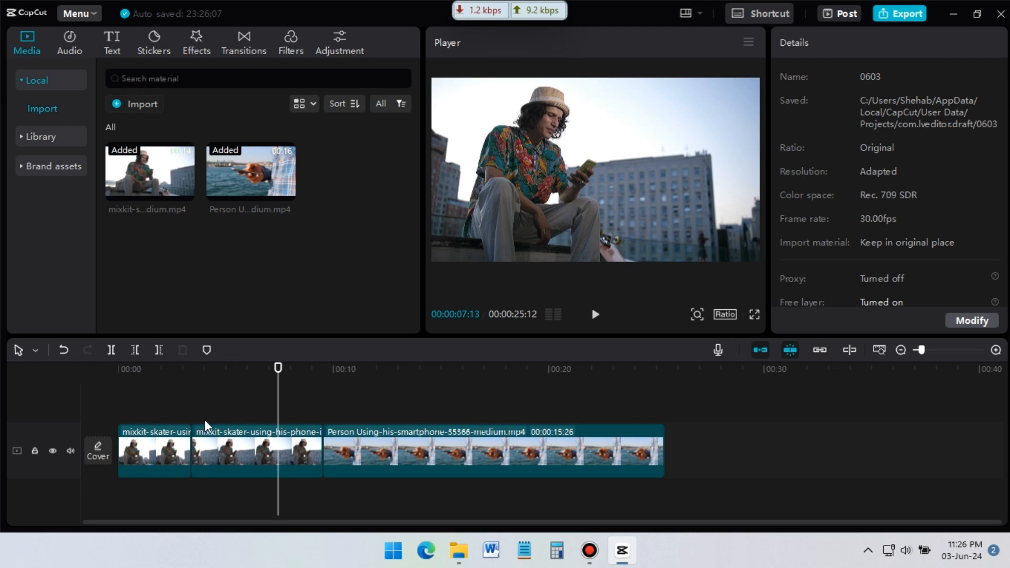
mouse_move(213, 417)
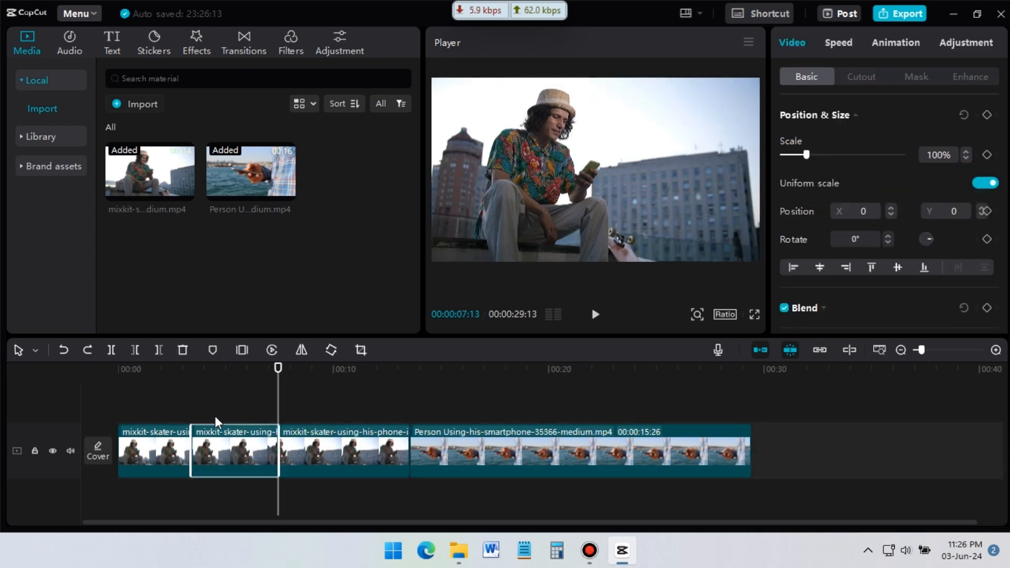
mouse_move(251, 461)
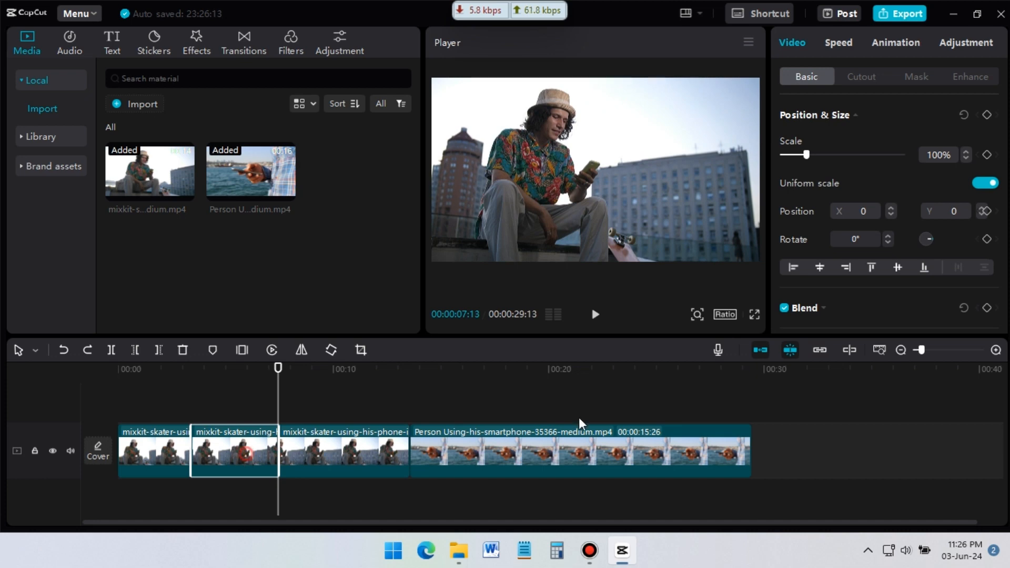
mouse_move(758, 350)
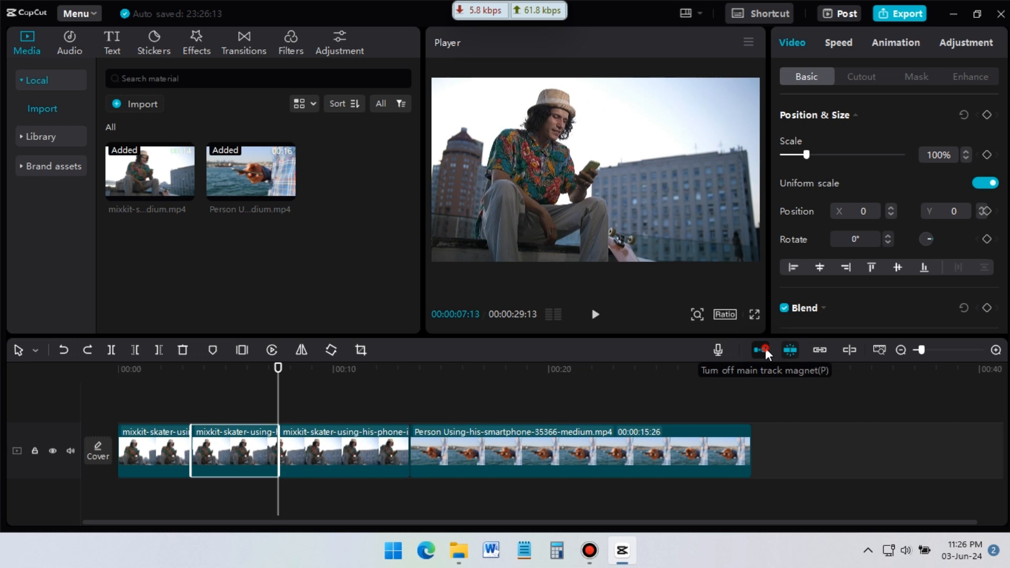
Turn off the main track magnet so gaps no longer close automatically
left_click(760, 350)
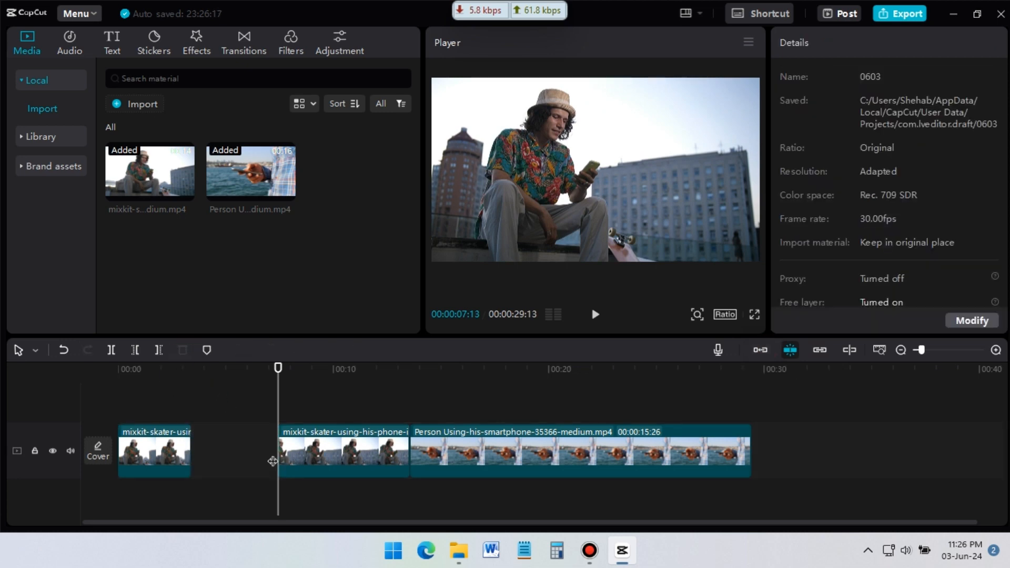
mouse_move(238, 435)
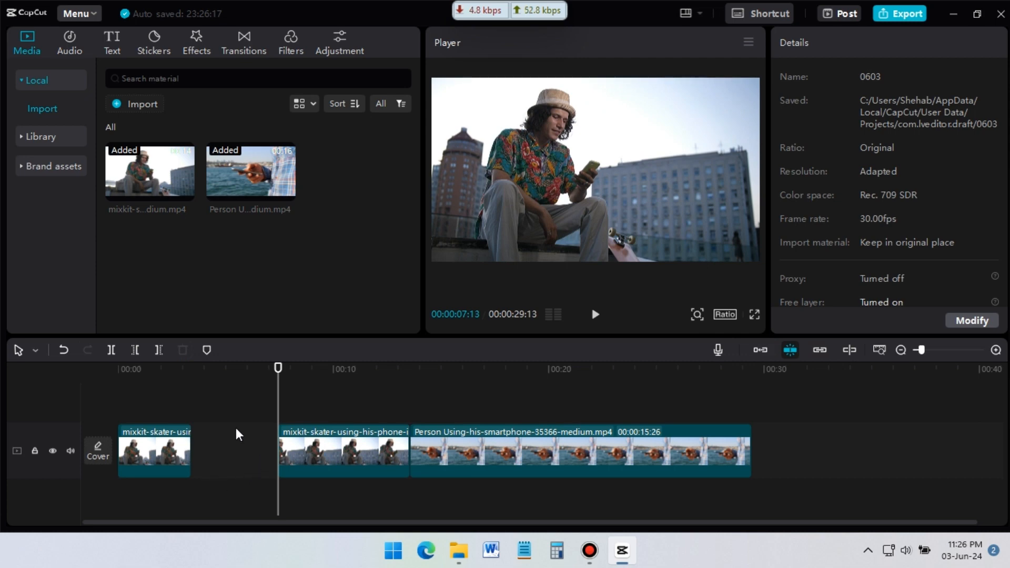
mouse_move(231, 419)
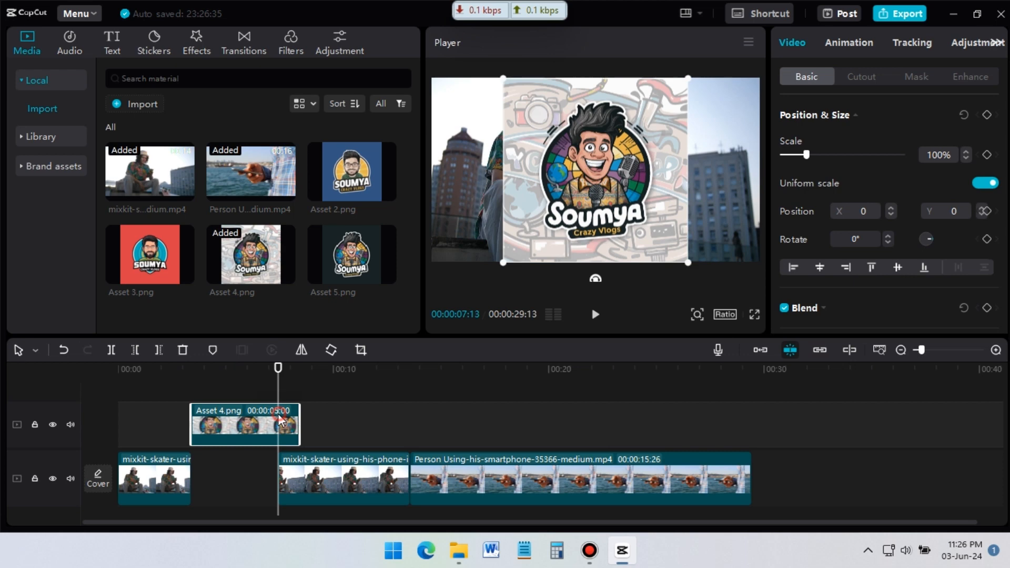
mouse_move(254, 422)
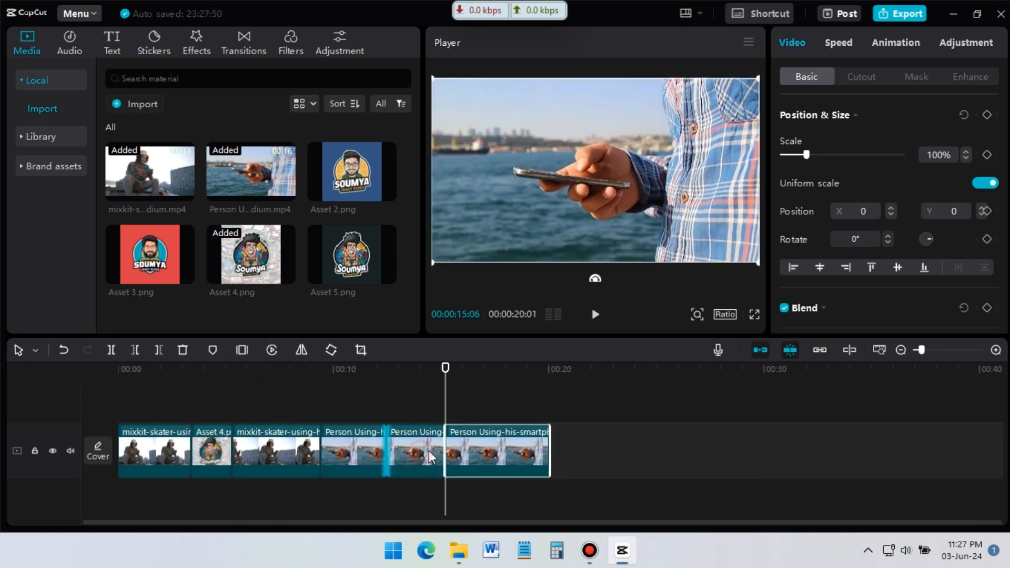
Replace the middle smartphone piece with the man-using-a-smartphone footage via Replace clip
left_click(418, 454)
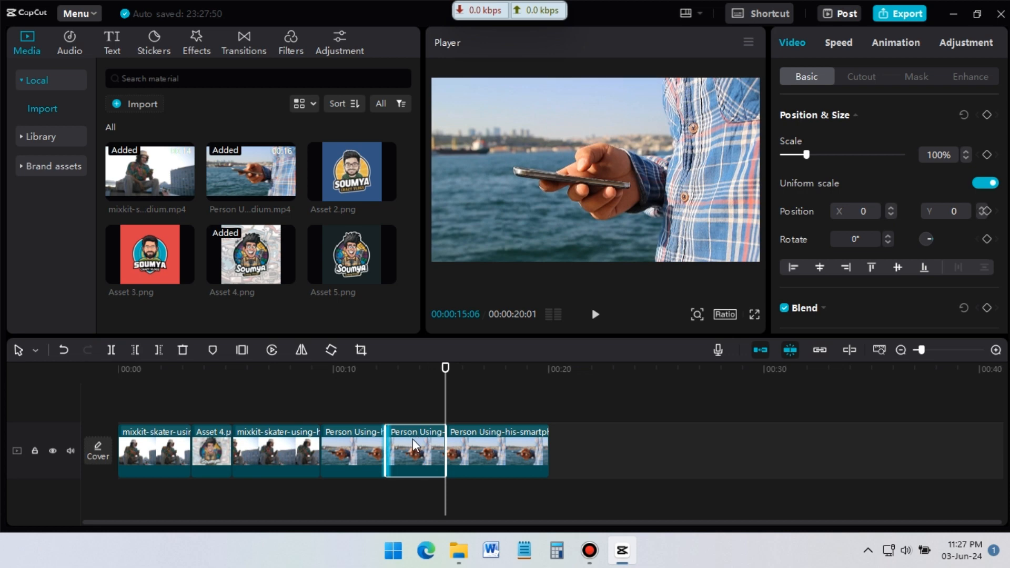
right_click(415, 446)
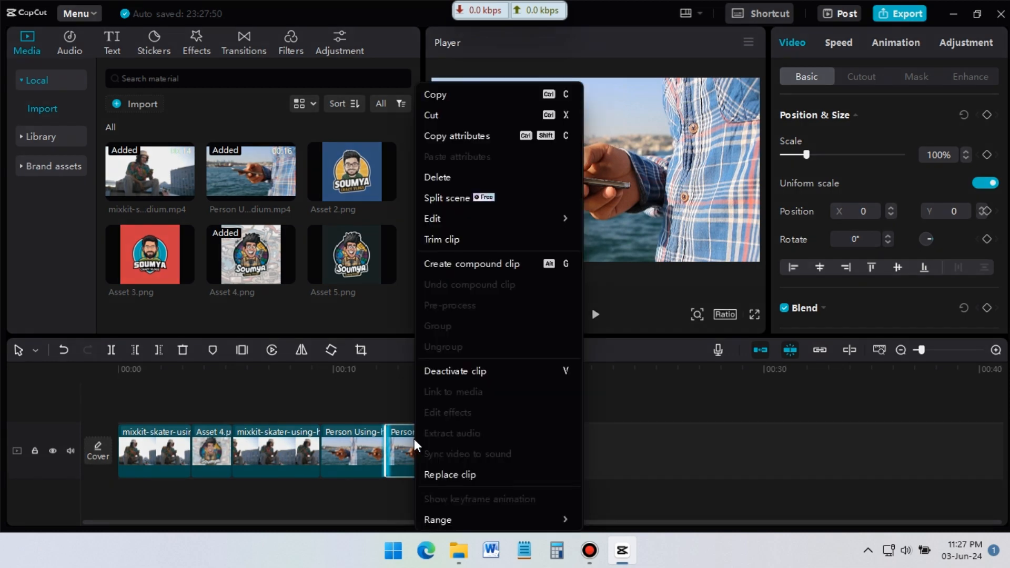
left_click(450, 474)
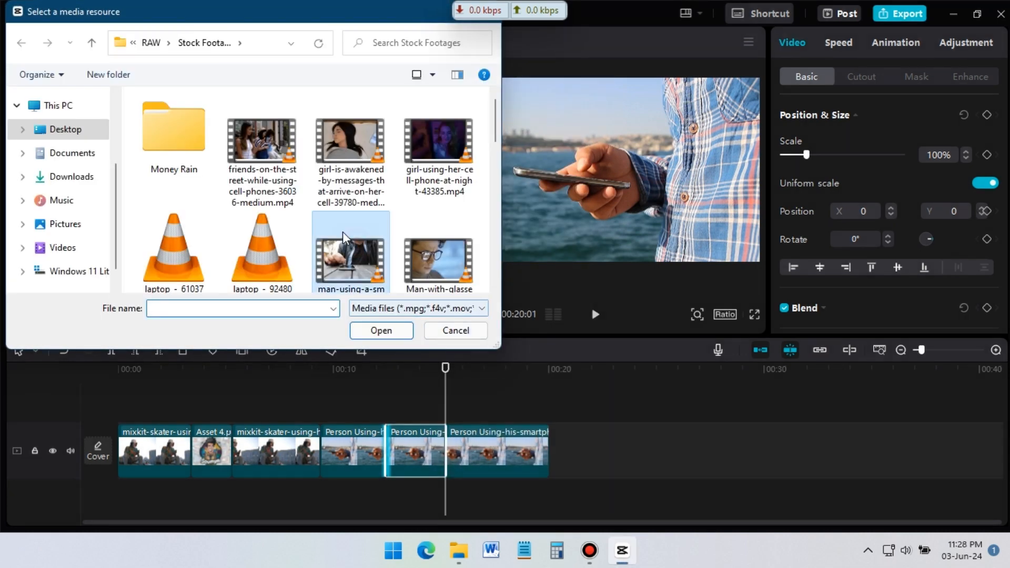
left_click(455, 331)
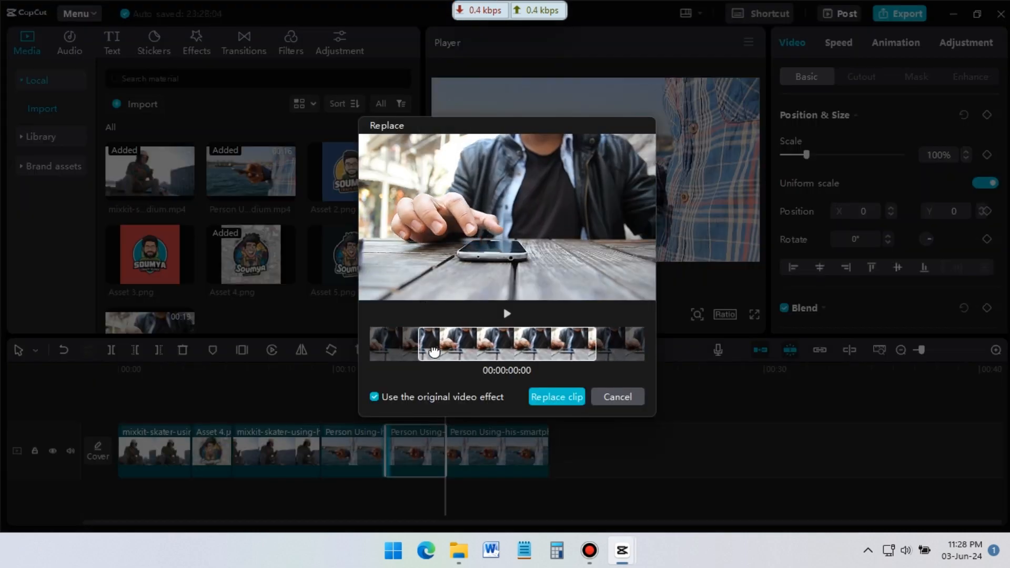
left_click(507, 314)
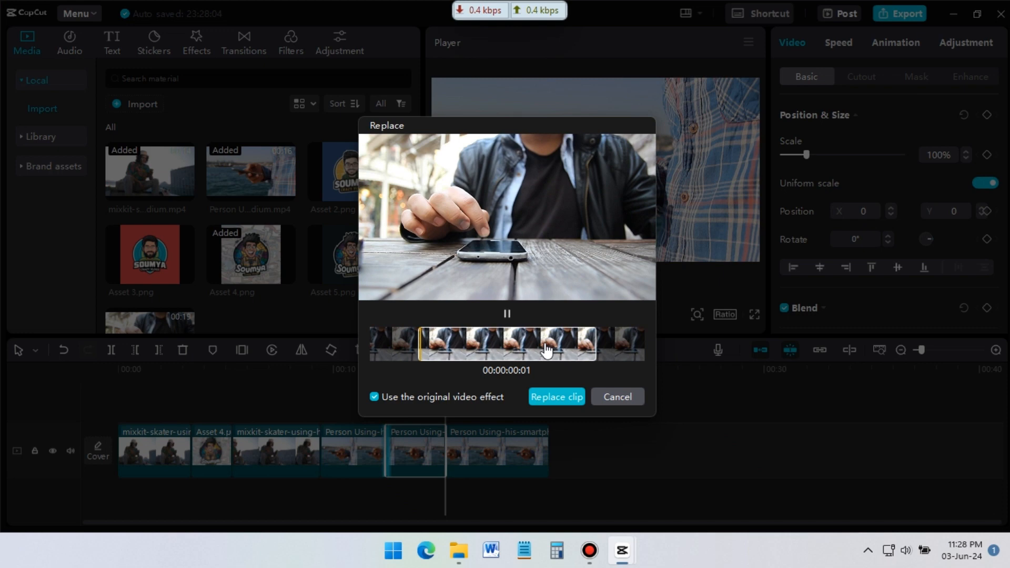
left_click(555, 397)
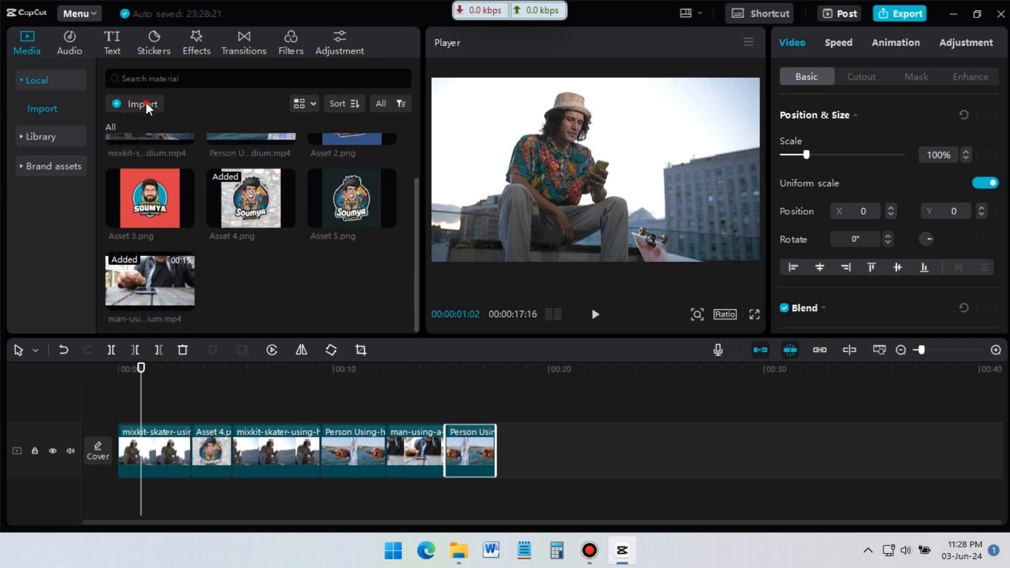
Import Indian Cinemascope - Hanu Dixit.mp3 and lay it on an audio track beneath the clips
left_click(135, 103)
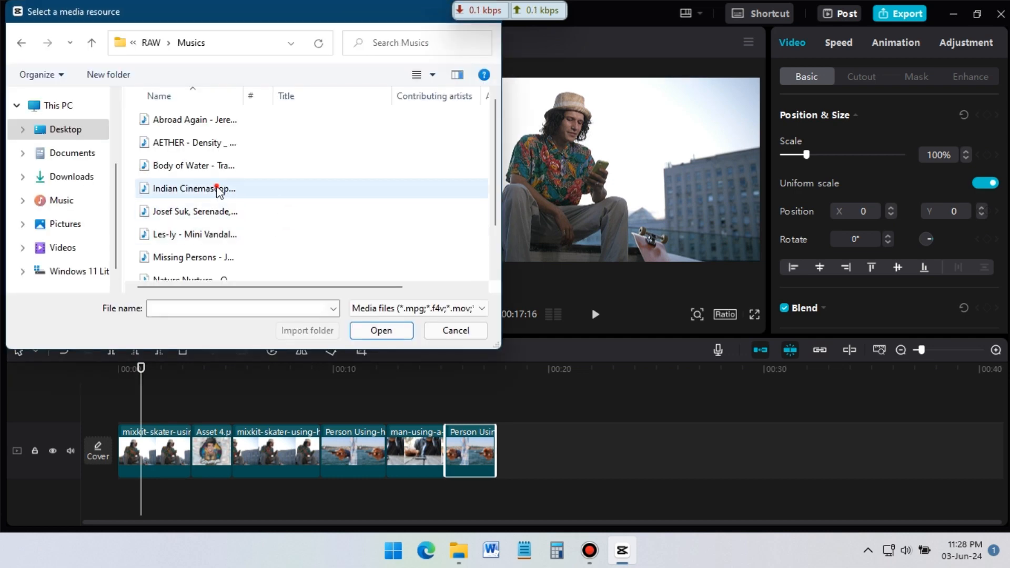
left_click(215, 188)
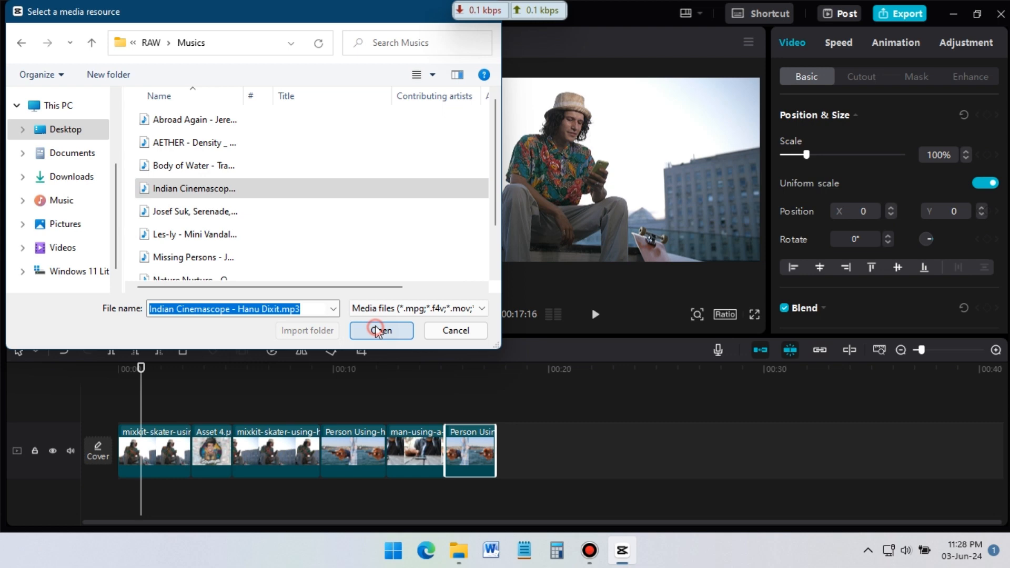
left_click(379, 330)
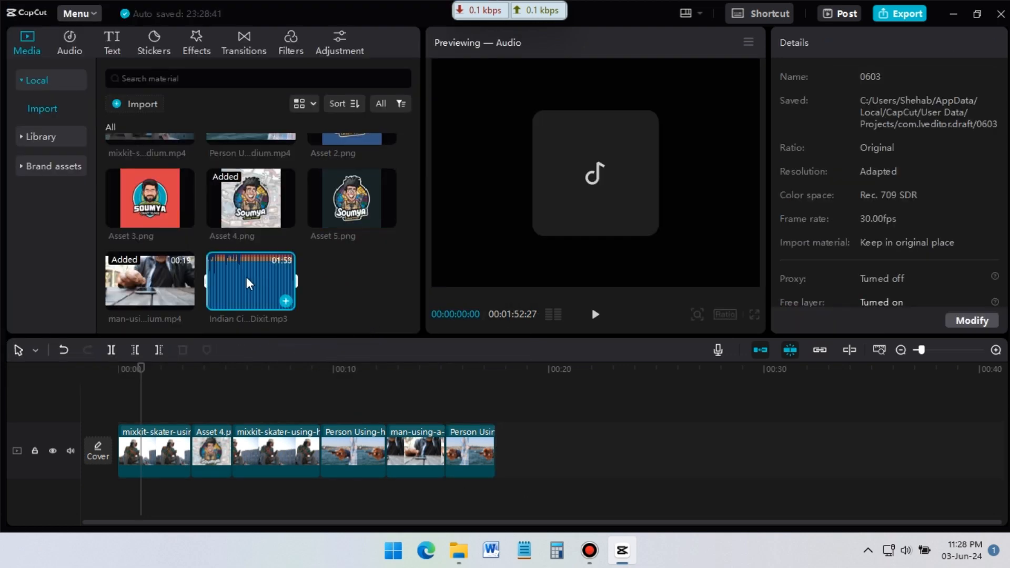
left_click_drag(250, 282, 367, 503)
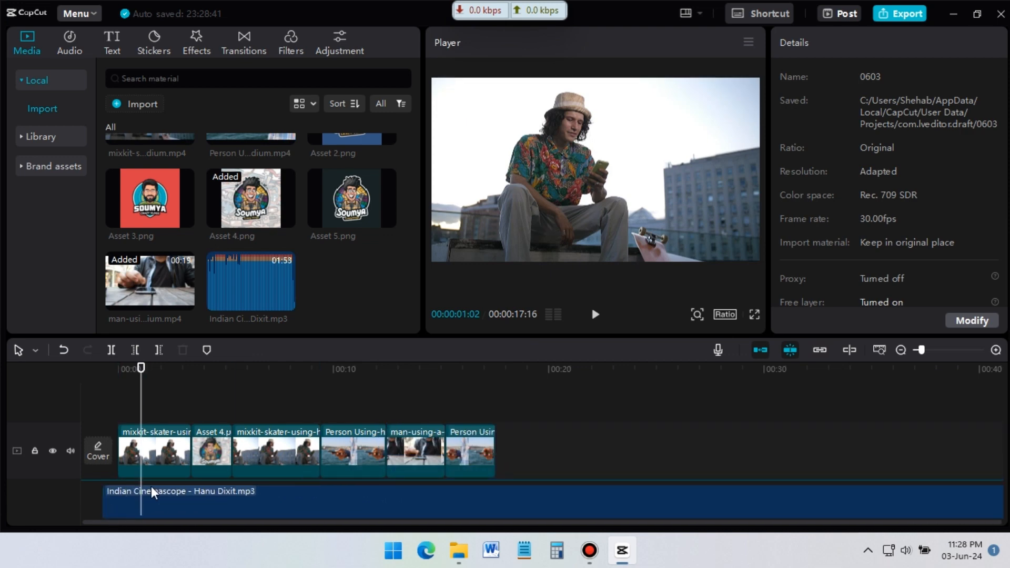
left_click(188, 490)
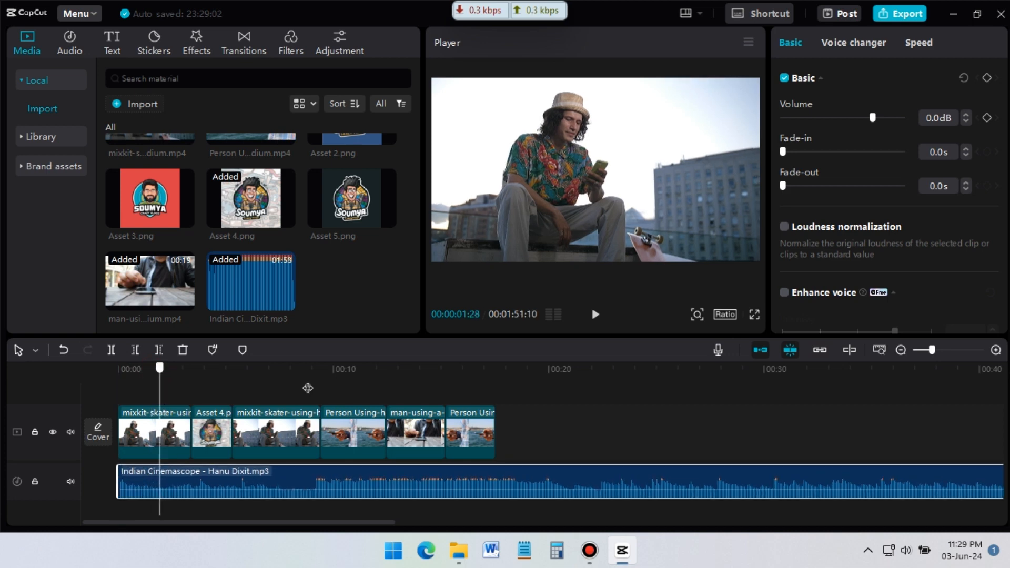
Trim the music to end with the video around 17 seconds and return the playhead to the start
left_click(480, 369)
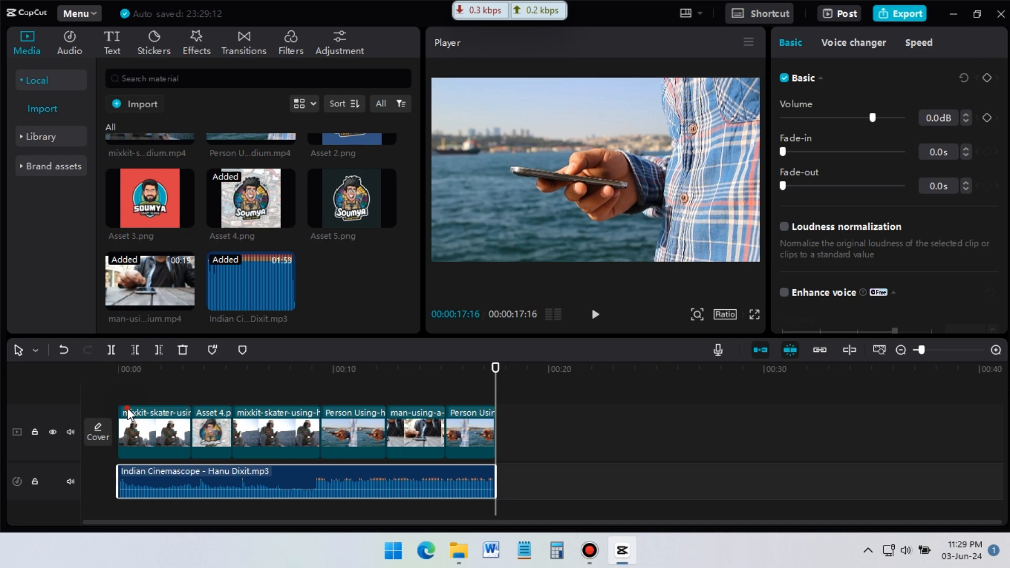
left_click(126, 368)
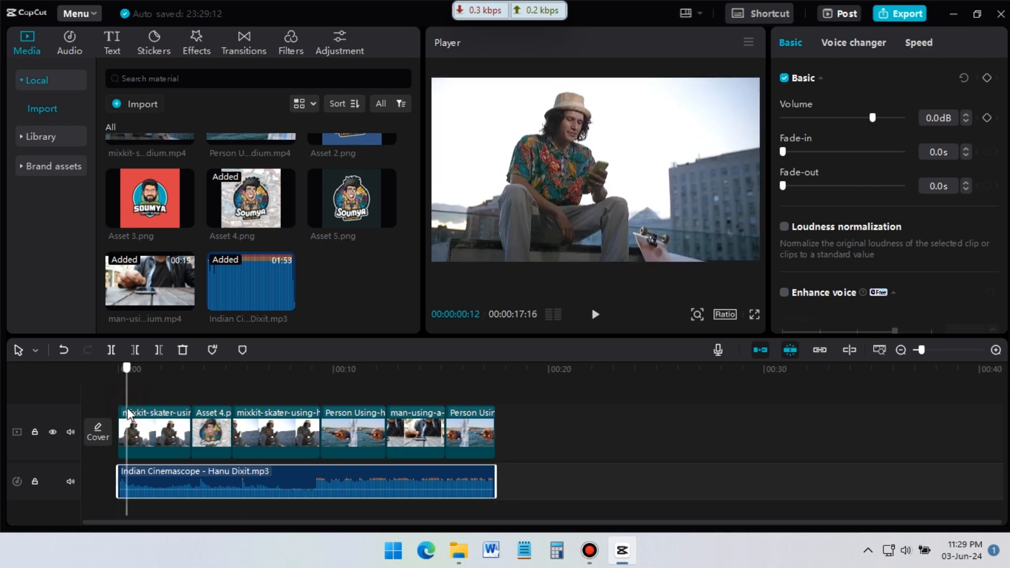
Apply a 2.7-second fade-in to the Indian Cinemascope music
left_click_drag(126, 368, 117, 369)
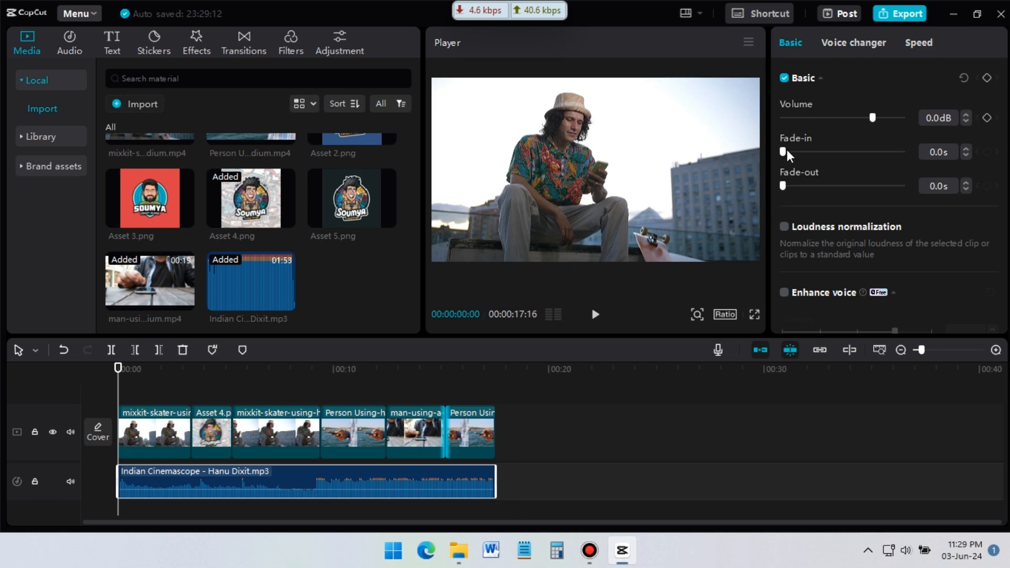
left_click_drag(783, 151, 822, 151)
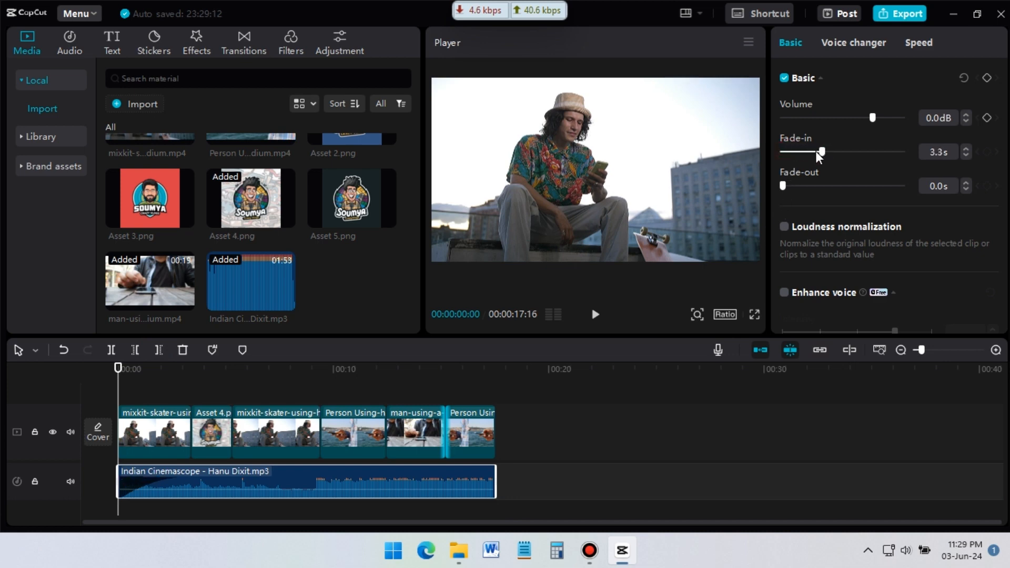
left_click_drag(821, 151, 814, 151)
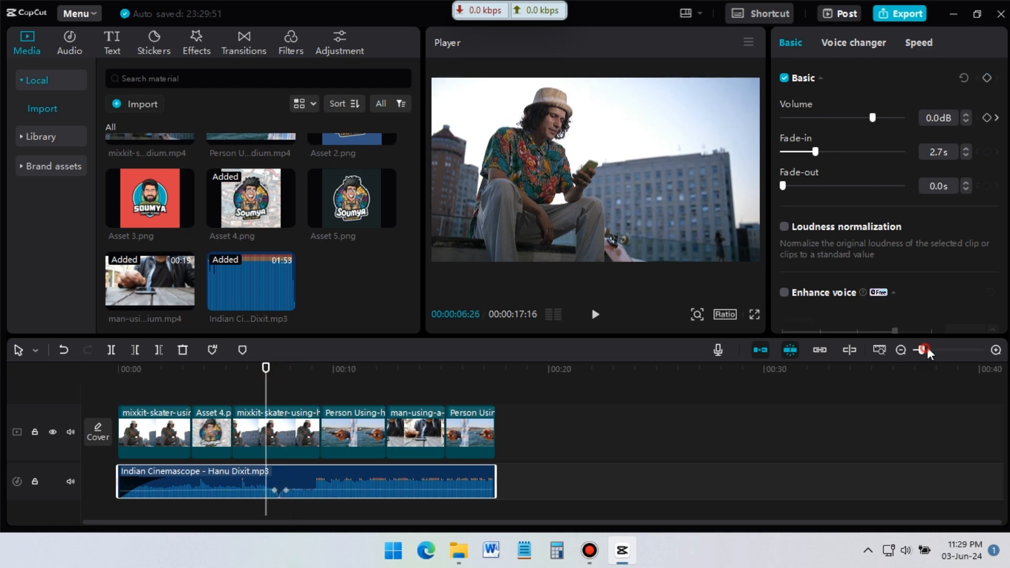
Lower the second volume keyframe near the seven-second mark so the music briefly dips
left_click_drag(926, 349, 940, 349)
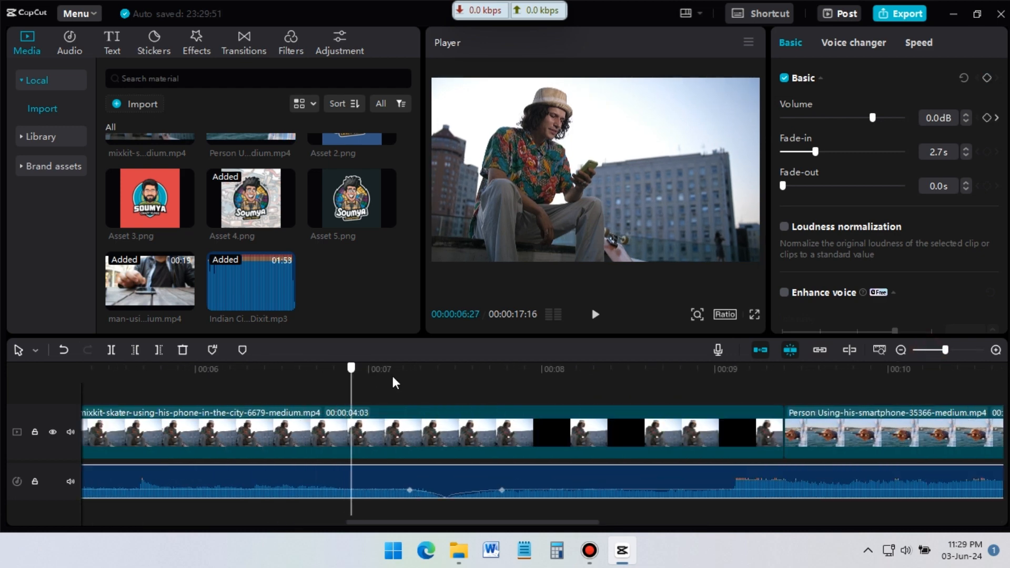
left_click(501, 368)
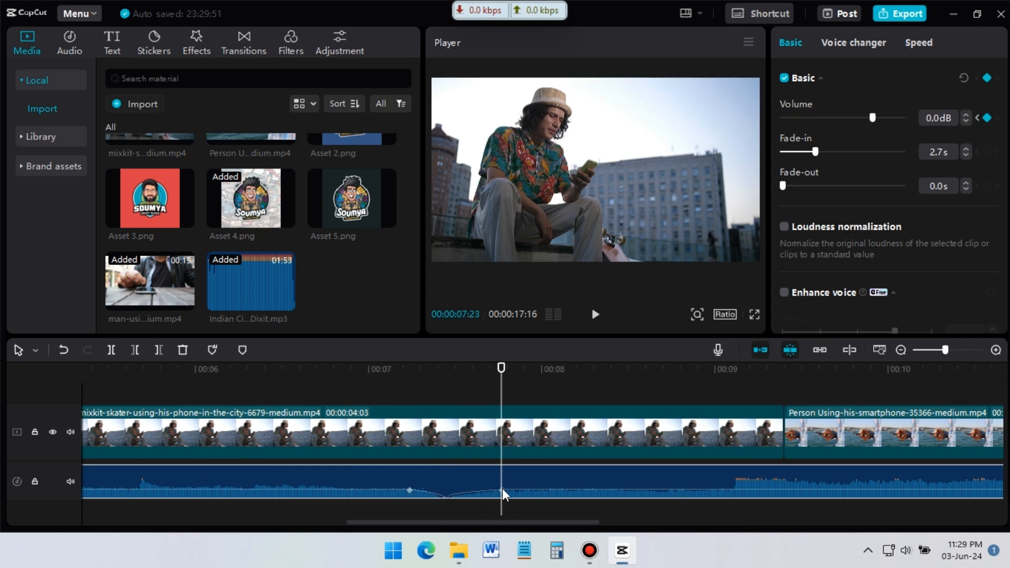
left_click_drag(873, 117, 780, 117)
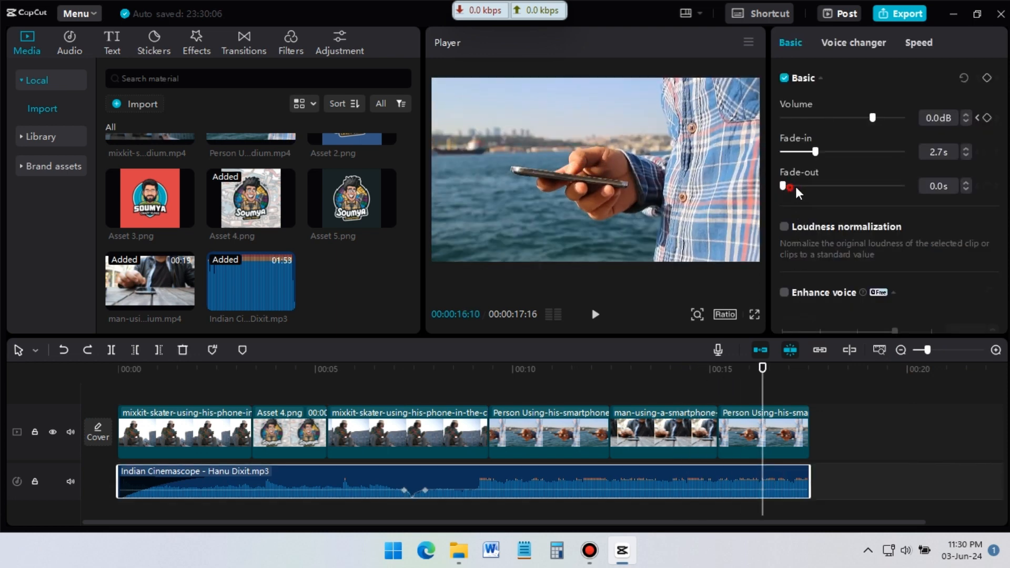
Set the Indian Cinemascope music's fade-out to 3.0 seconds
left_click_drag(786, 185, 828, 185)
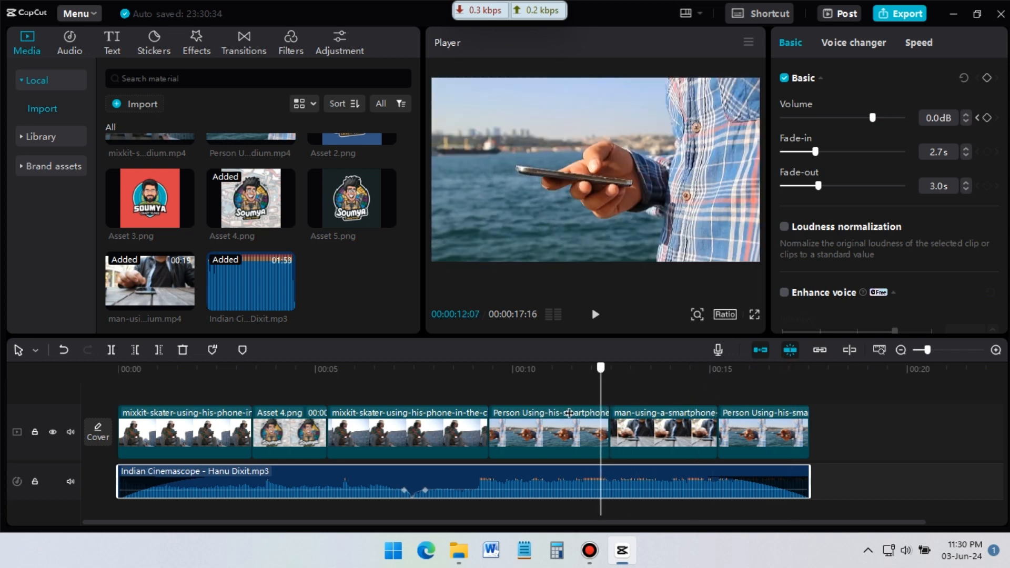
Play the finished edit back from the start of the timeline
left_click(120, 369)
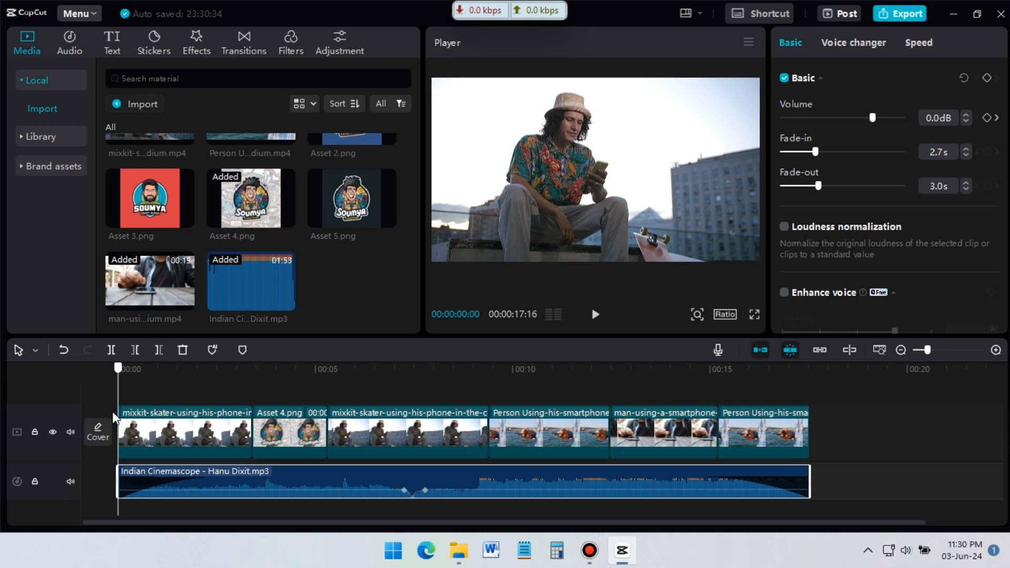
mouse_move(604, 330)
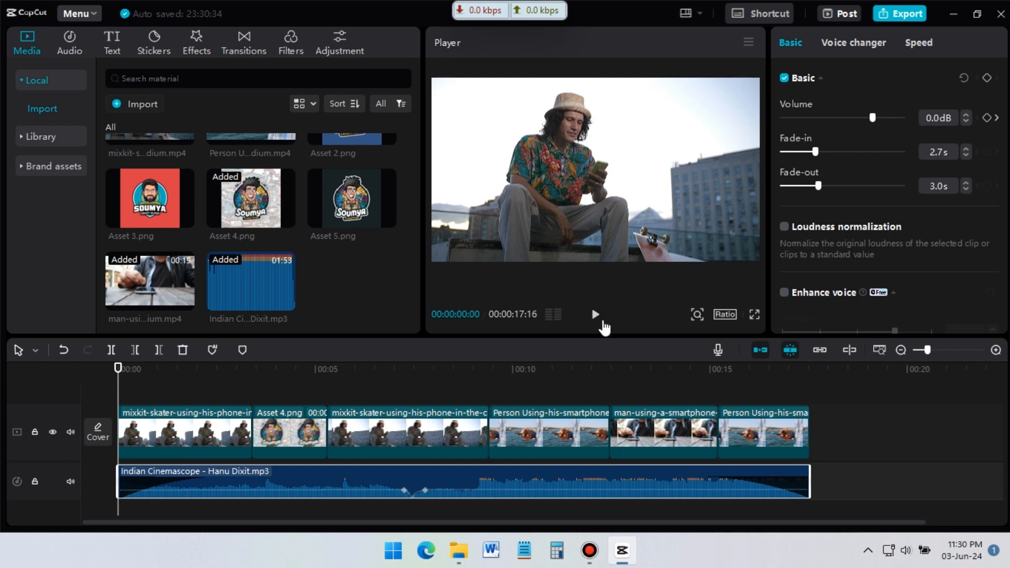
left_click(594, 313)
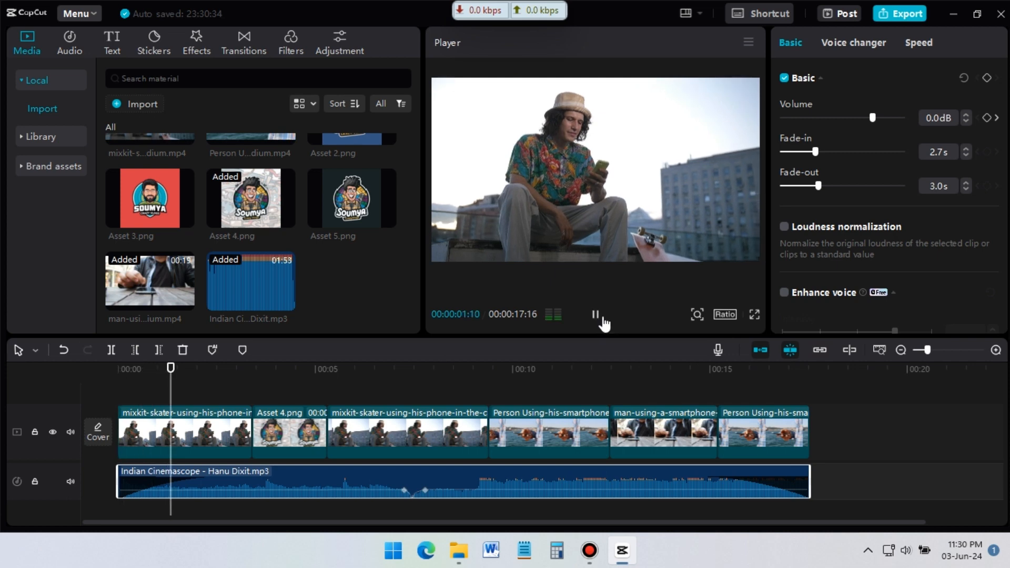